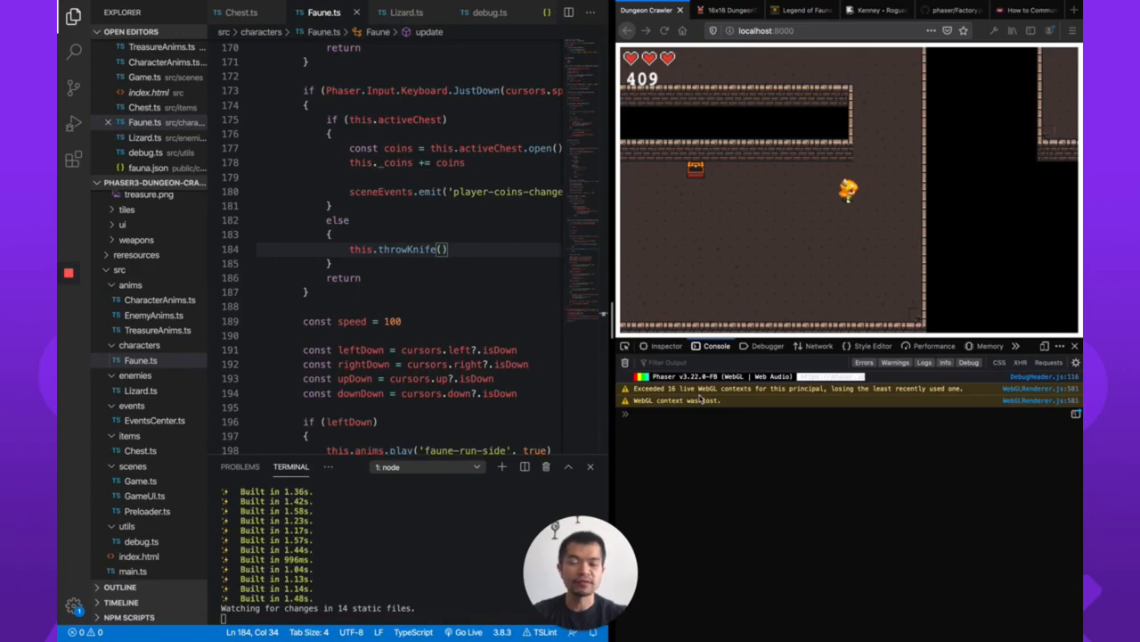
mouse_move(712, 203)
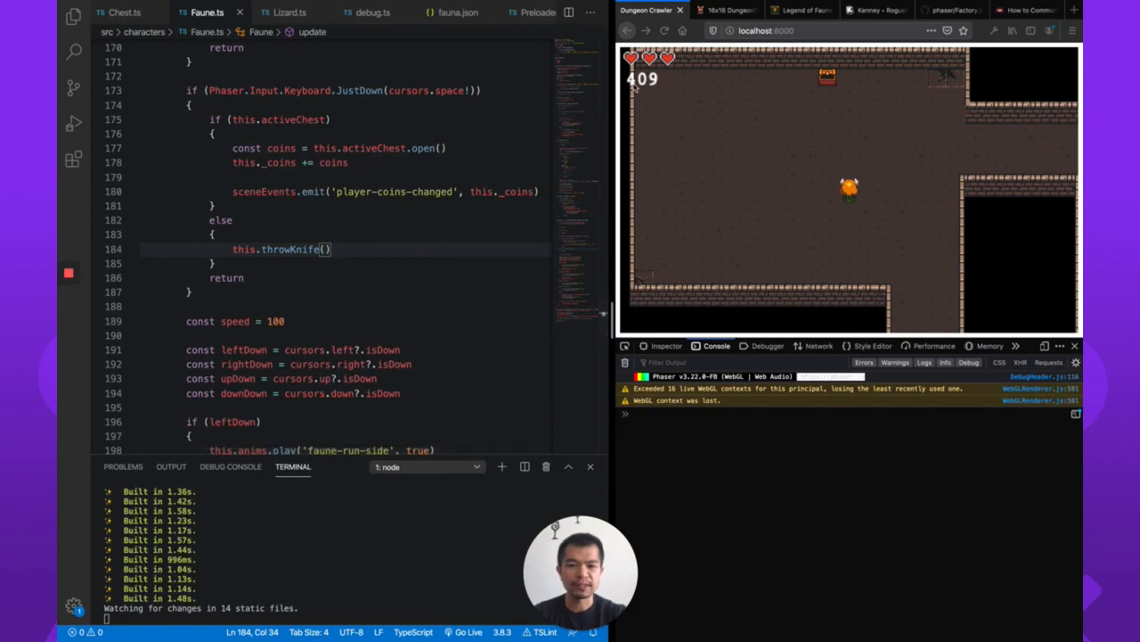
Step: In GameUI.ts create(), begin typing this.add.image(5, 20, 'treasure', ...)
scroll(up, 3)
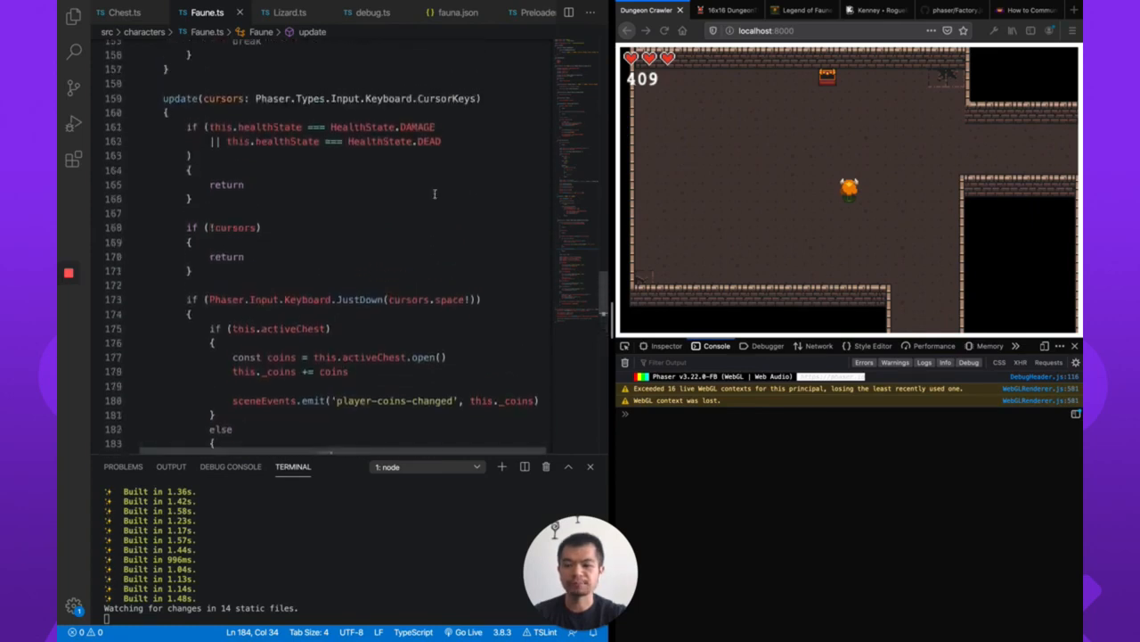
scroll(up, 3)
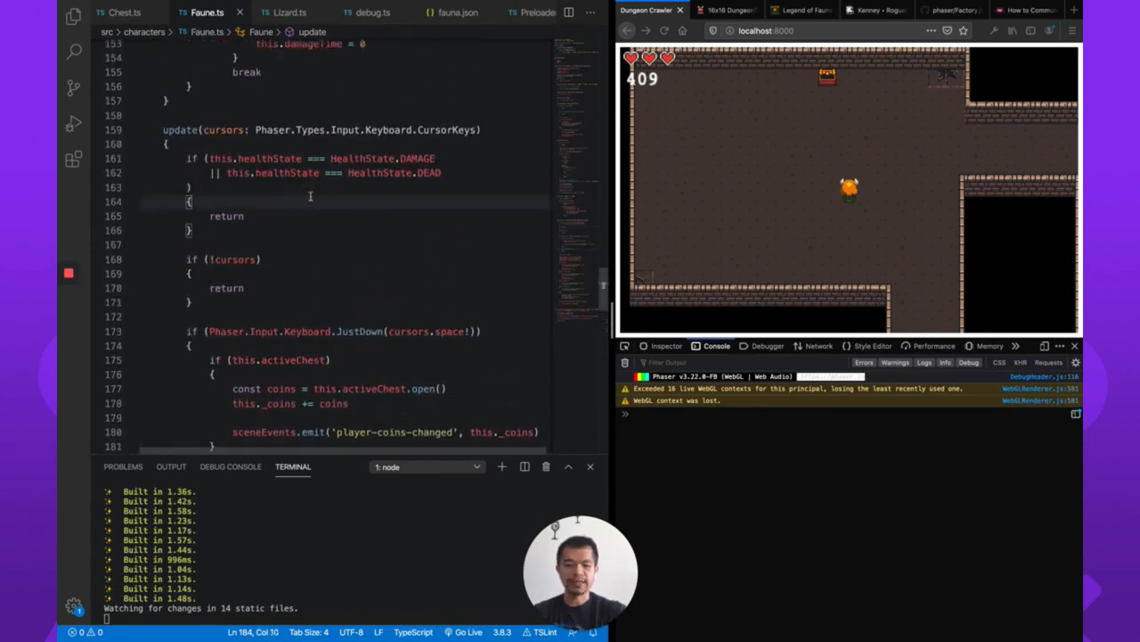
click(515, 12)
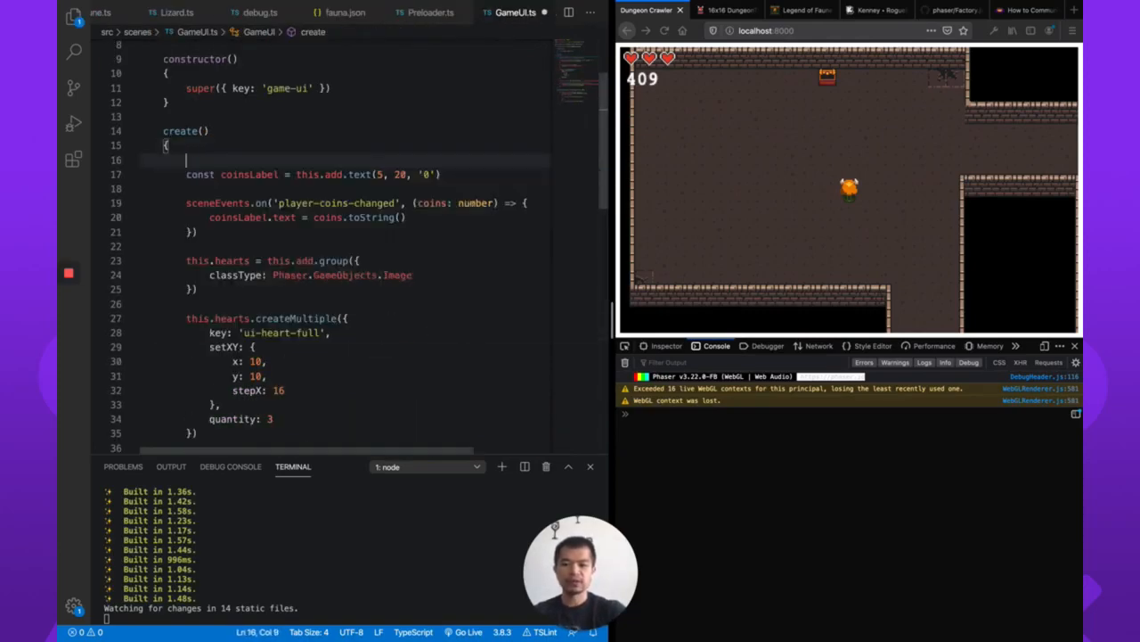
text(this.add.)
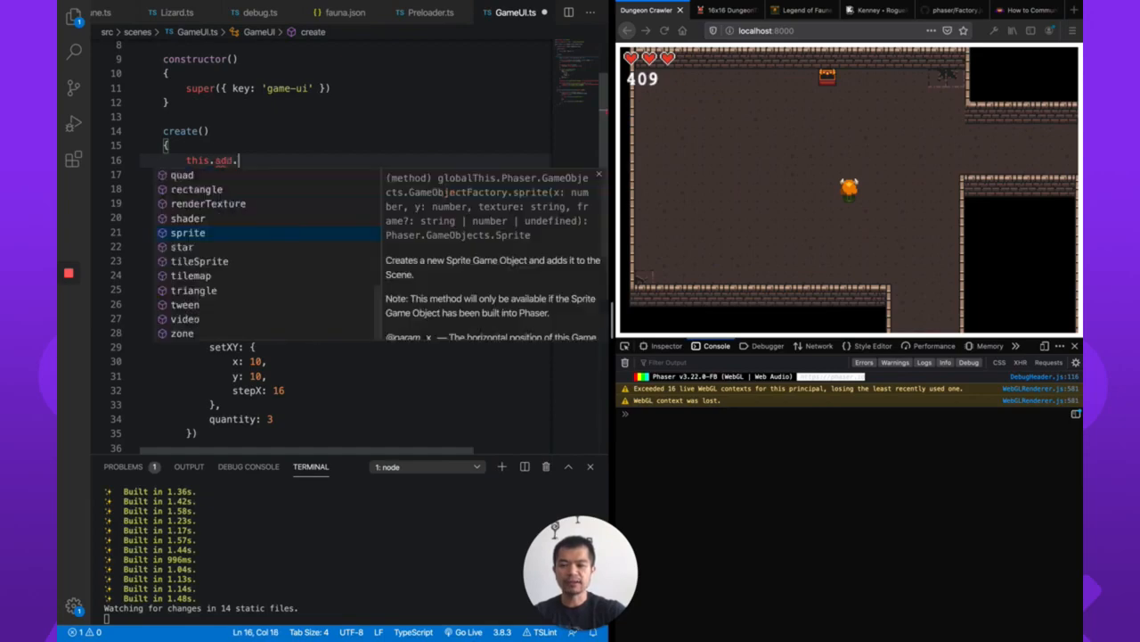
text(image())
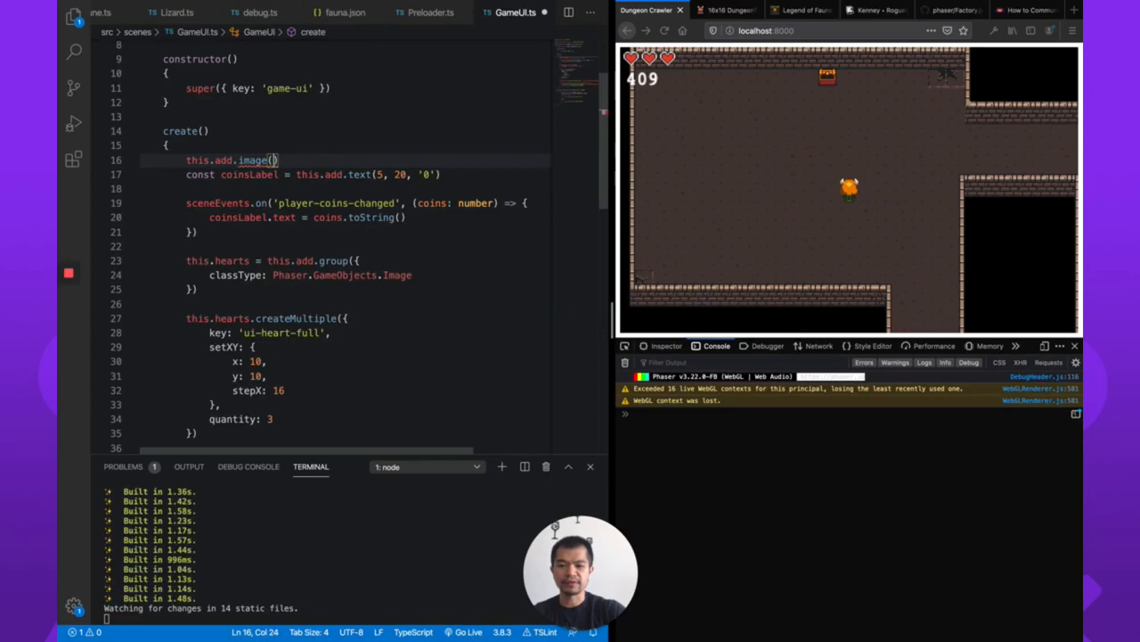
text(5,)
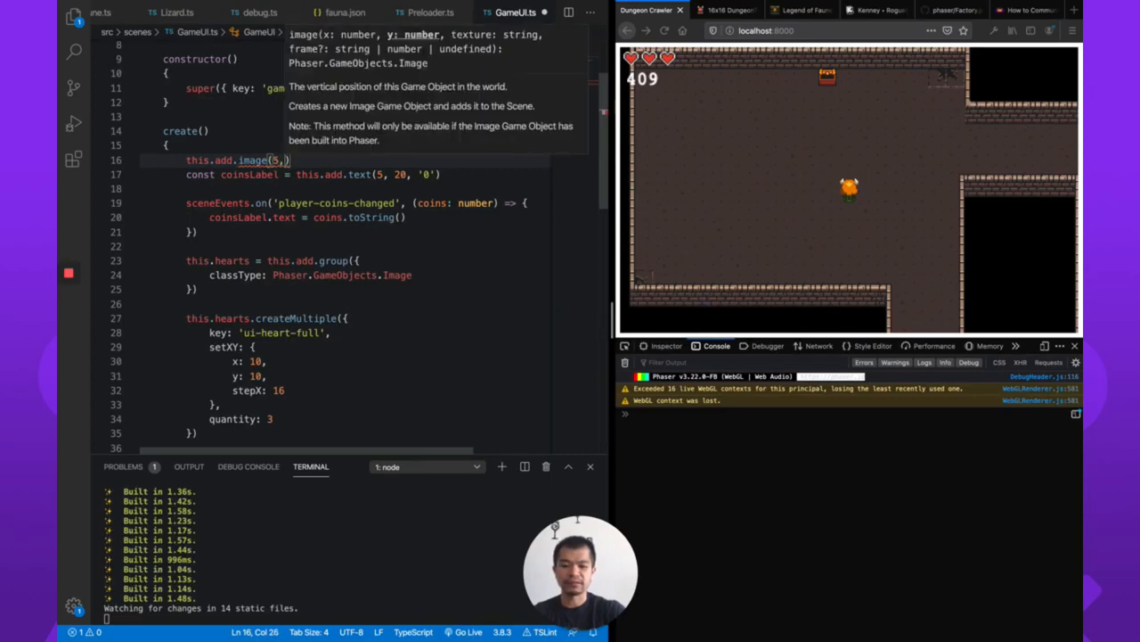
text(, 20, ')
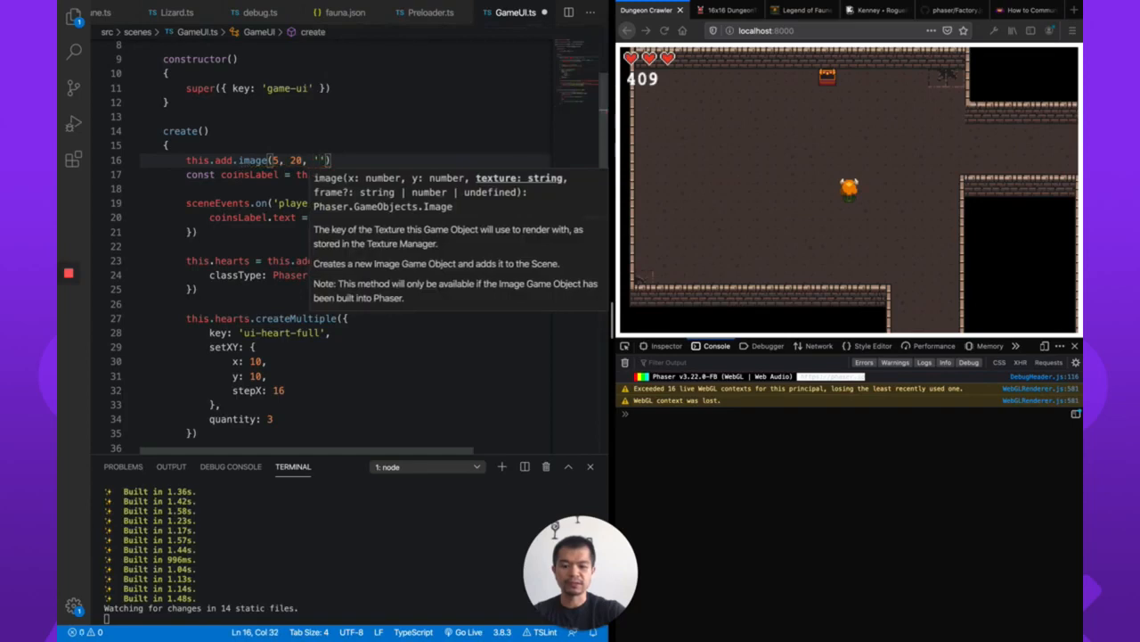
text(treasure)
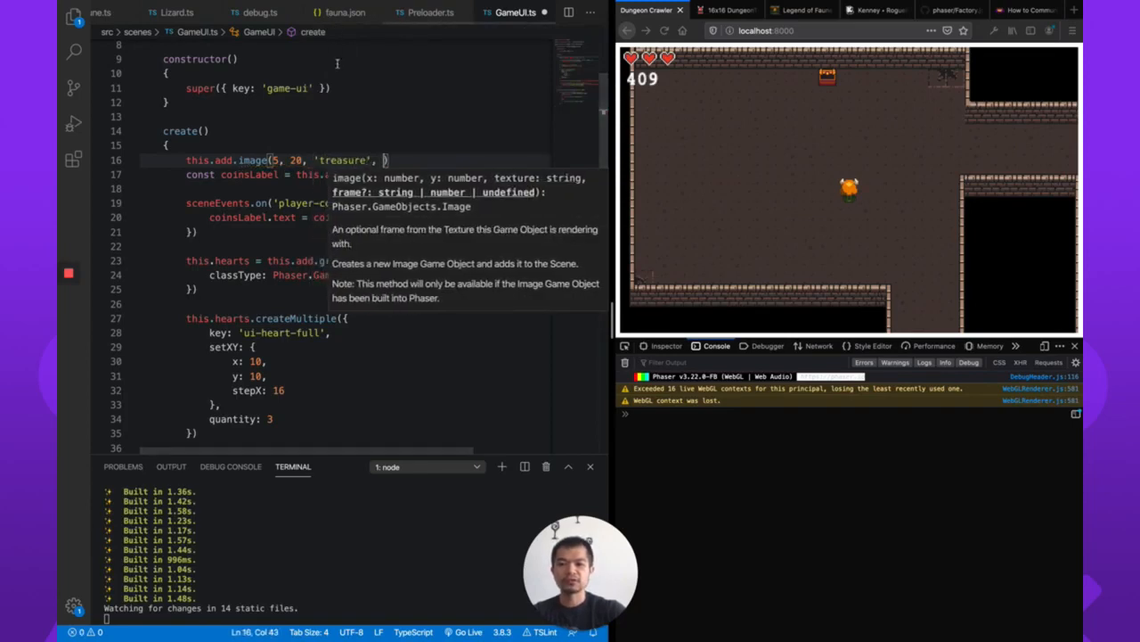
Step: Check treasure.json for the coin frame name and enter 'coin_anim_f0.png' as the frame
key(ctrl+p)
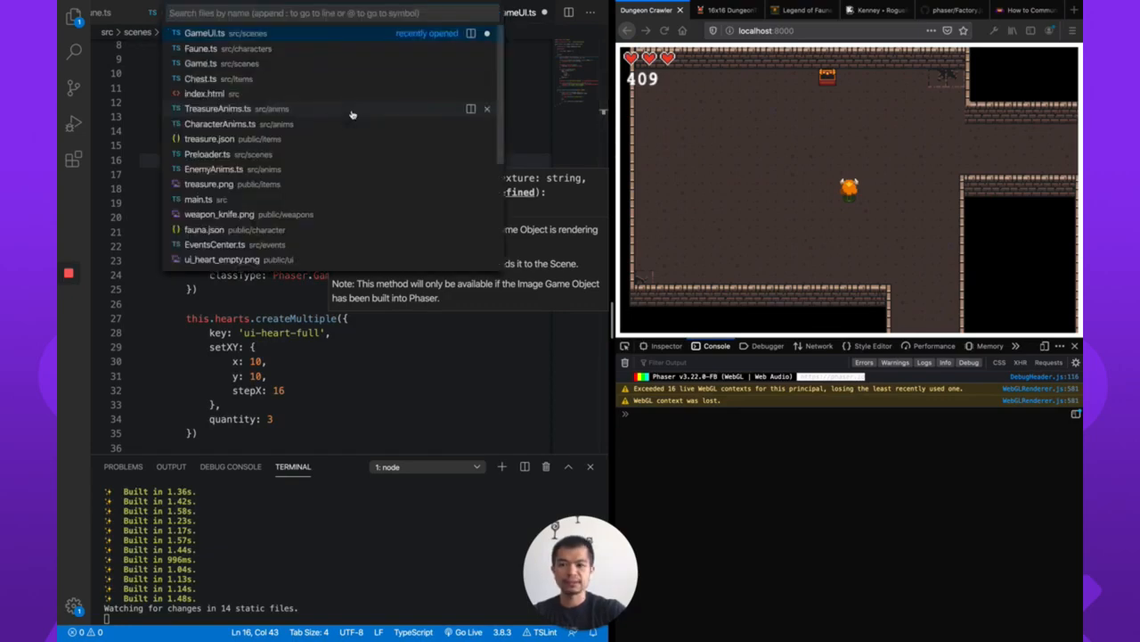
text(treas)
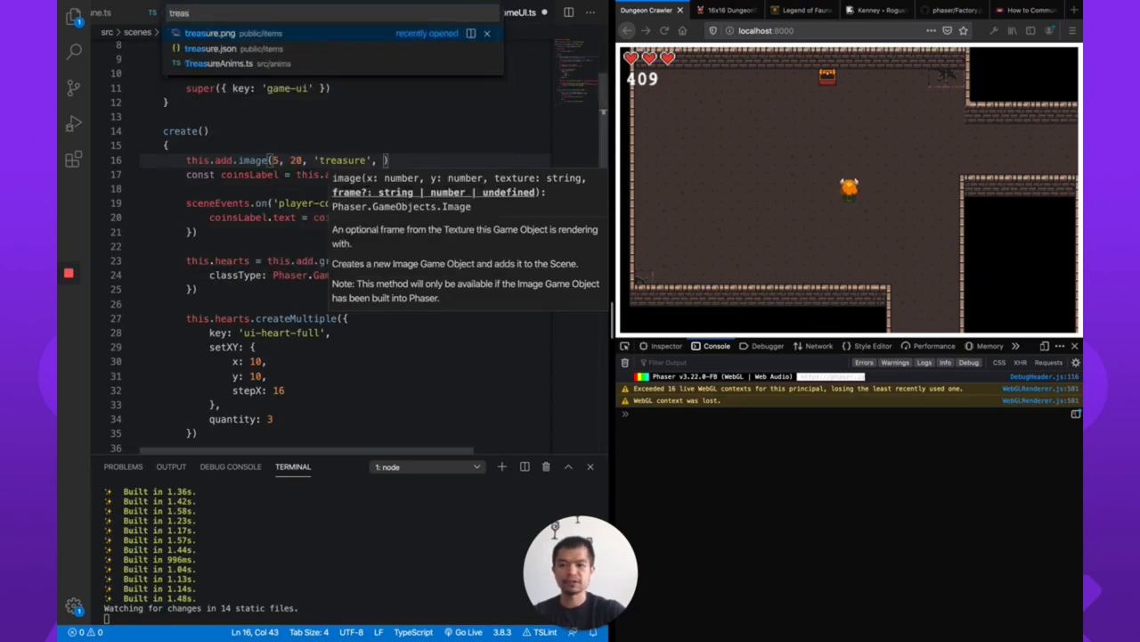
click(210, 48)
text(coin)
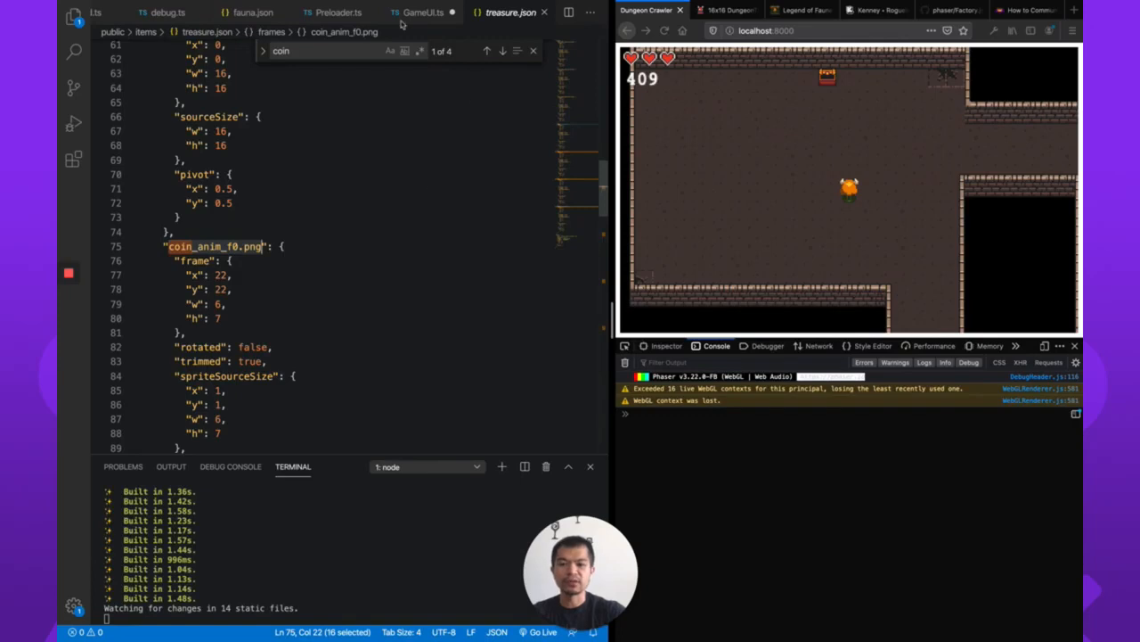
click(422, 11)
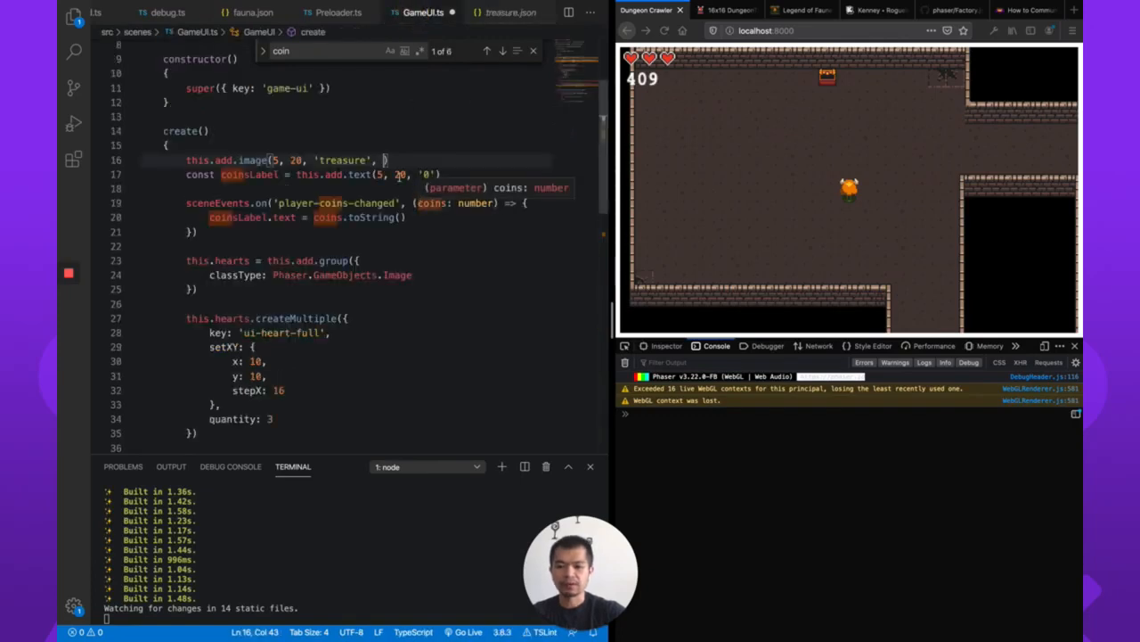
text('coin_anim_f0.png')
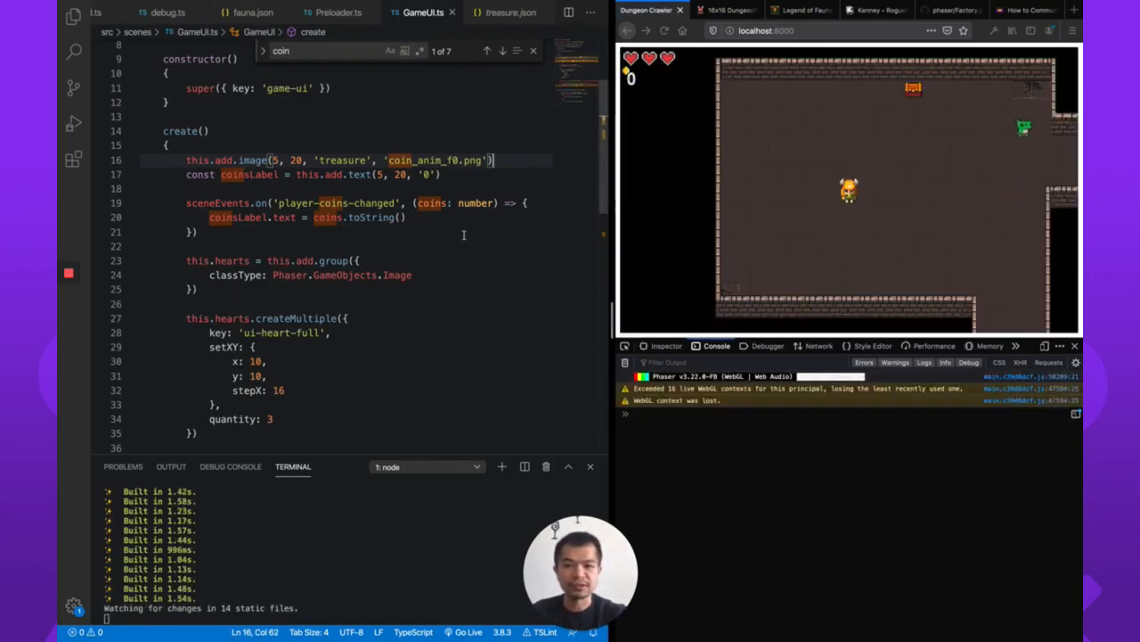
Step: Reposition the coin image to (6, 26) and the coin label's x to 12, saving to preview
double_click(295, 159)
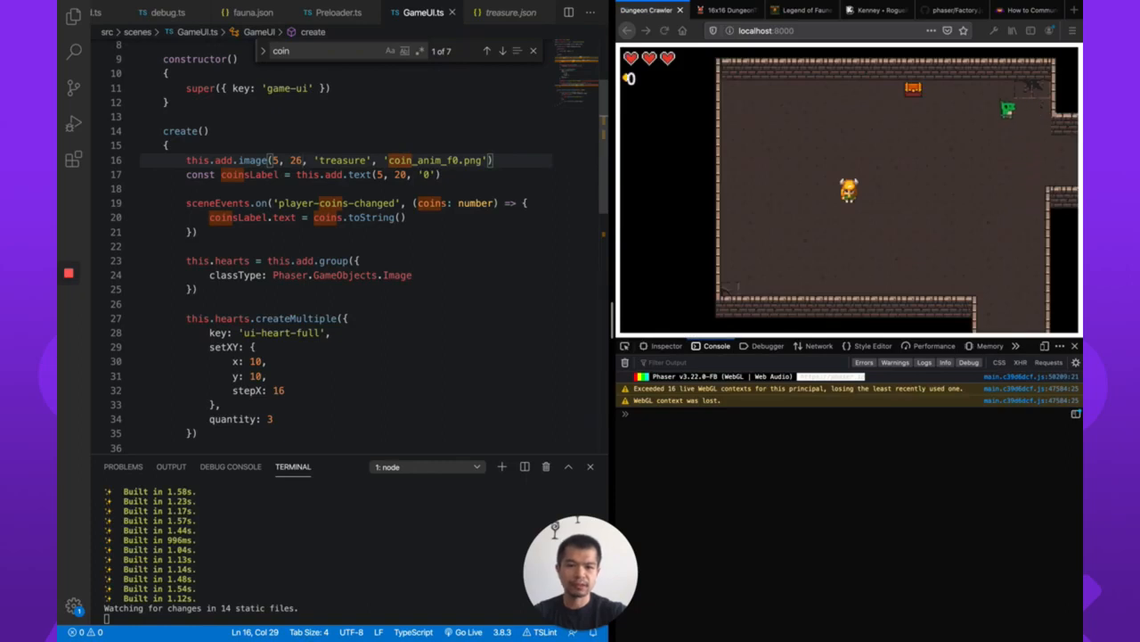
key(Backspace)
text(6)
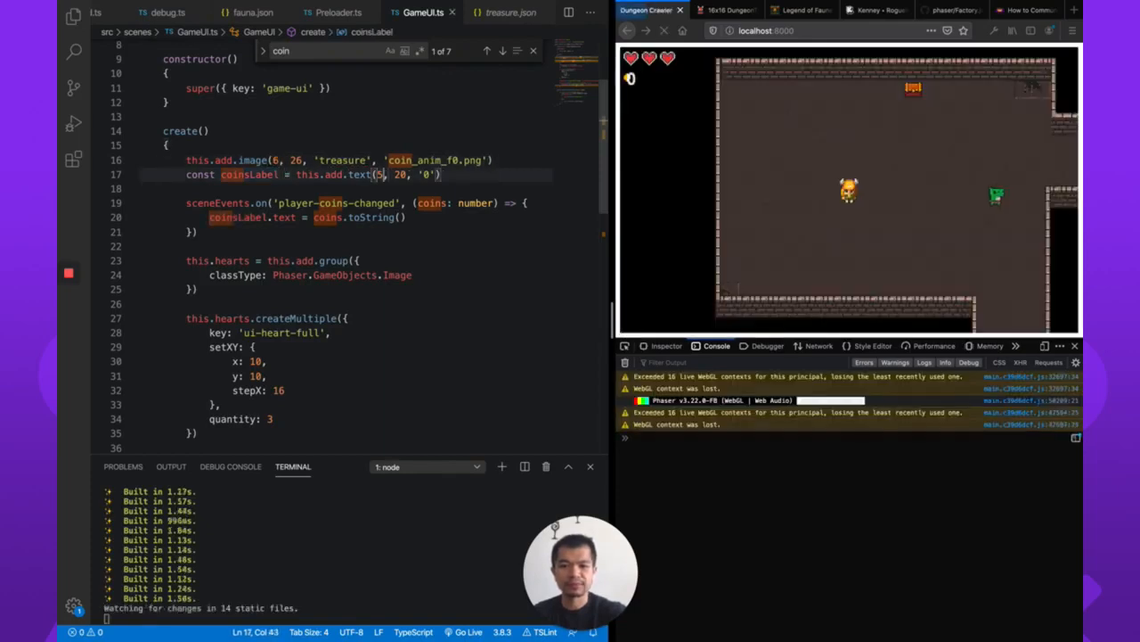
key(Backspace)
text(10)
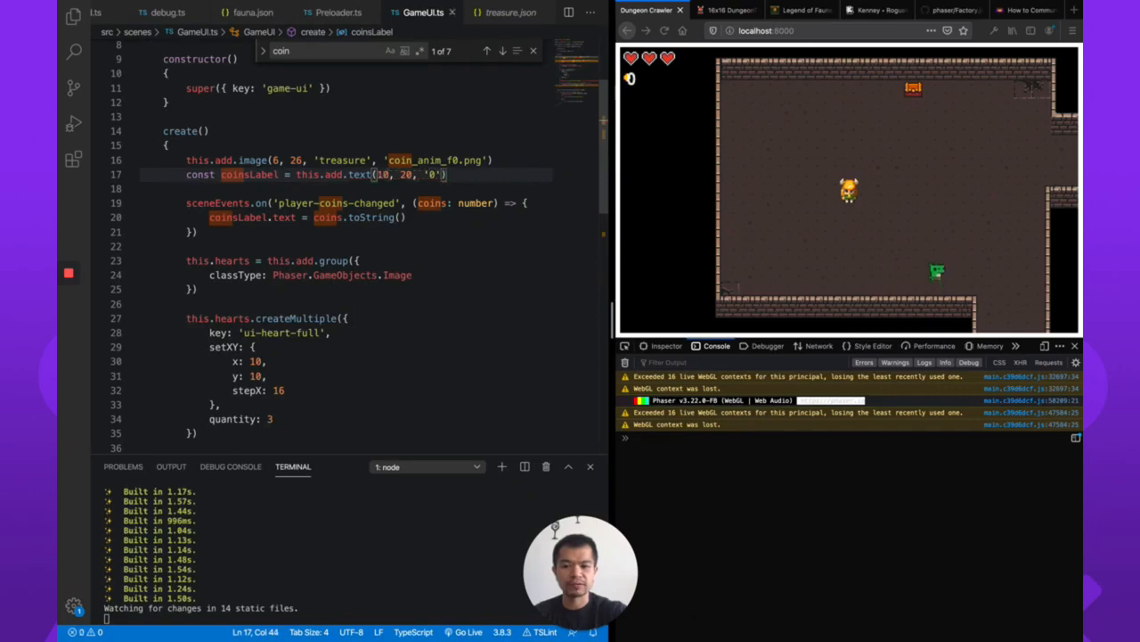
click(682, 30)
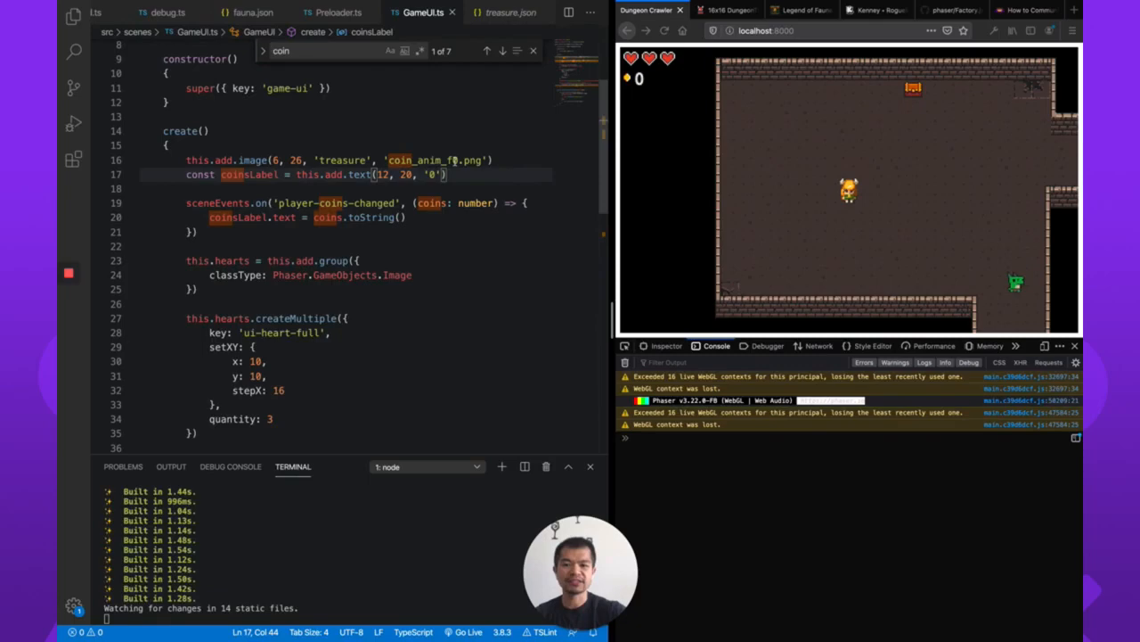
text(, {)
text(fontSize: ')
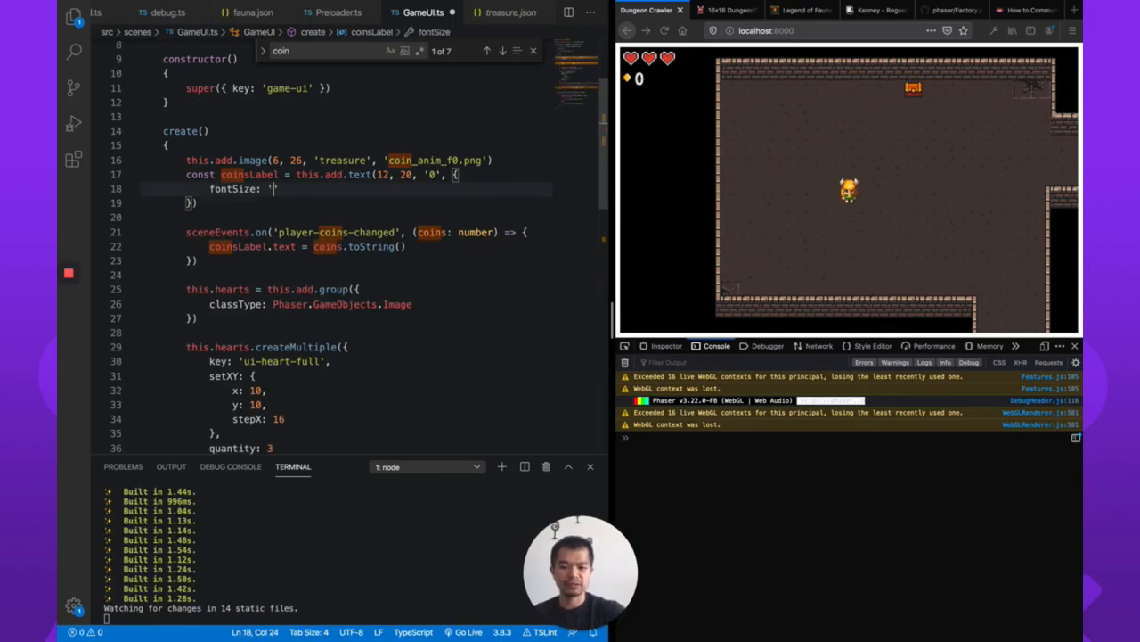
Step: Set the coin label style's fontSize to '14', after trying 10 and 12
text(10)
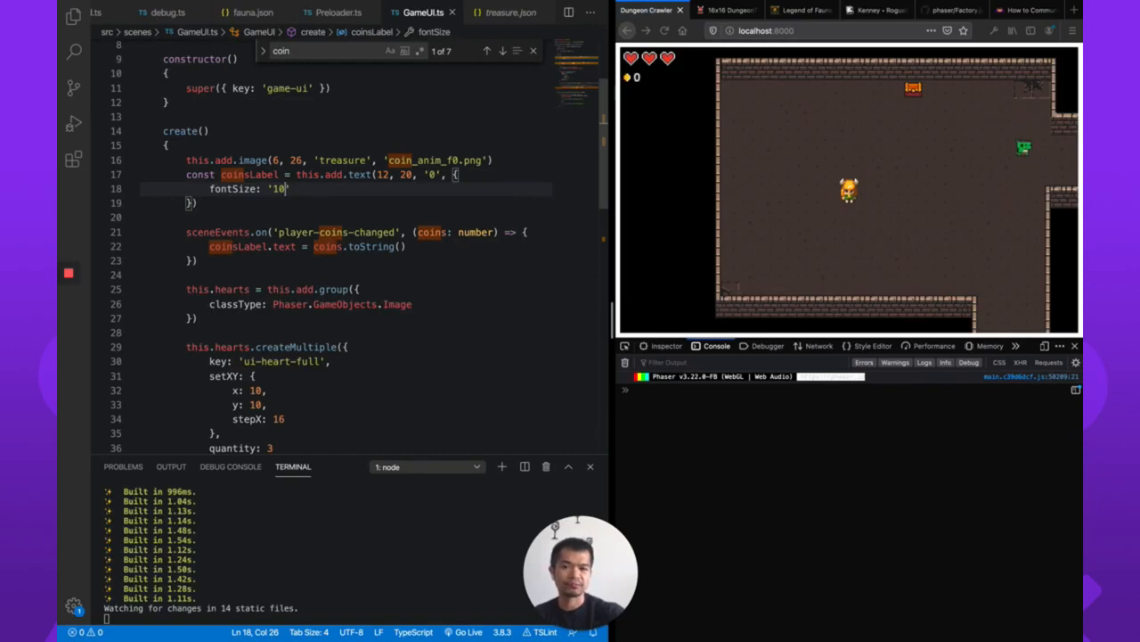
text(12)
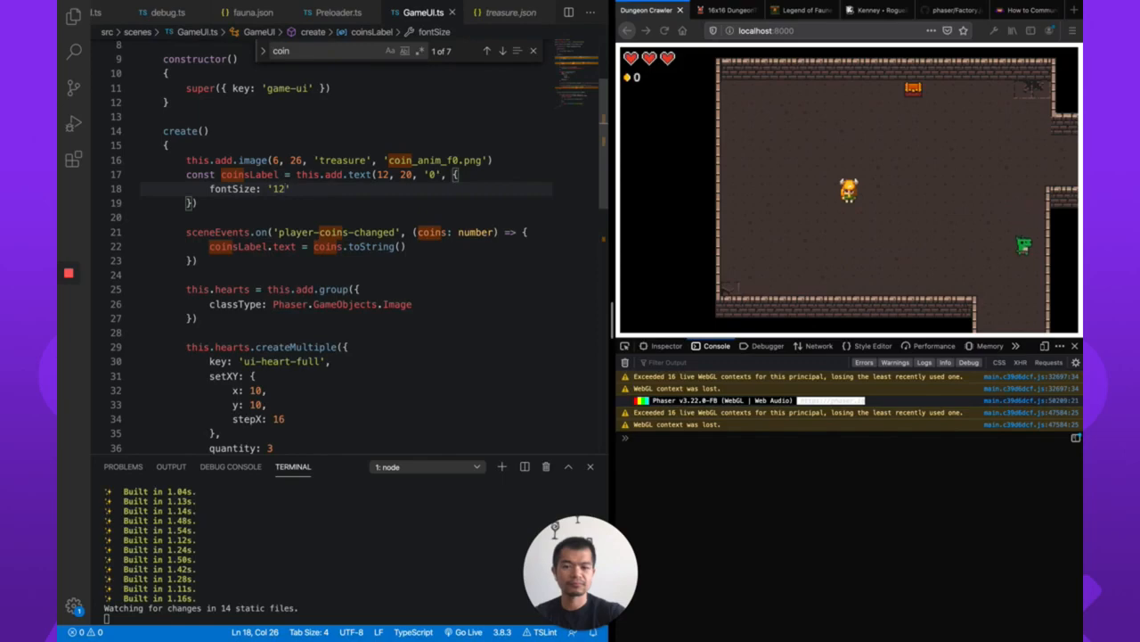
text(4)
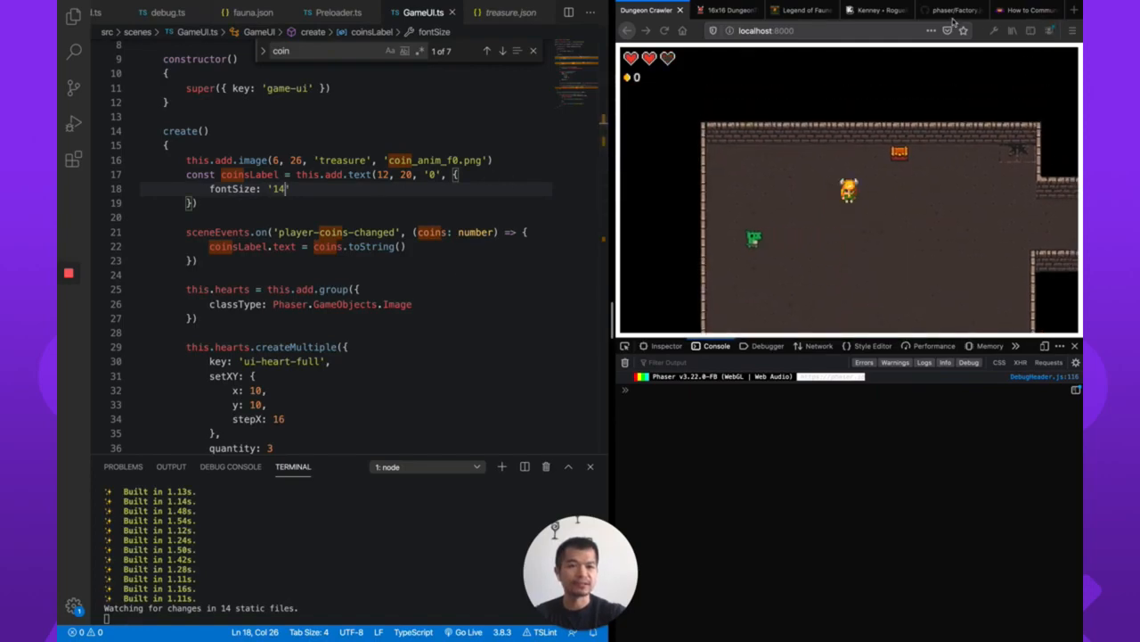
Step: Search the Phaser docs for TextStyle and browse properties like fontFamily, fontSize, color and stroke
click(953, 10)
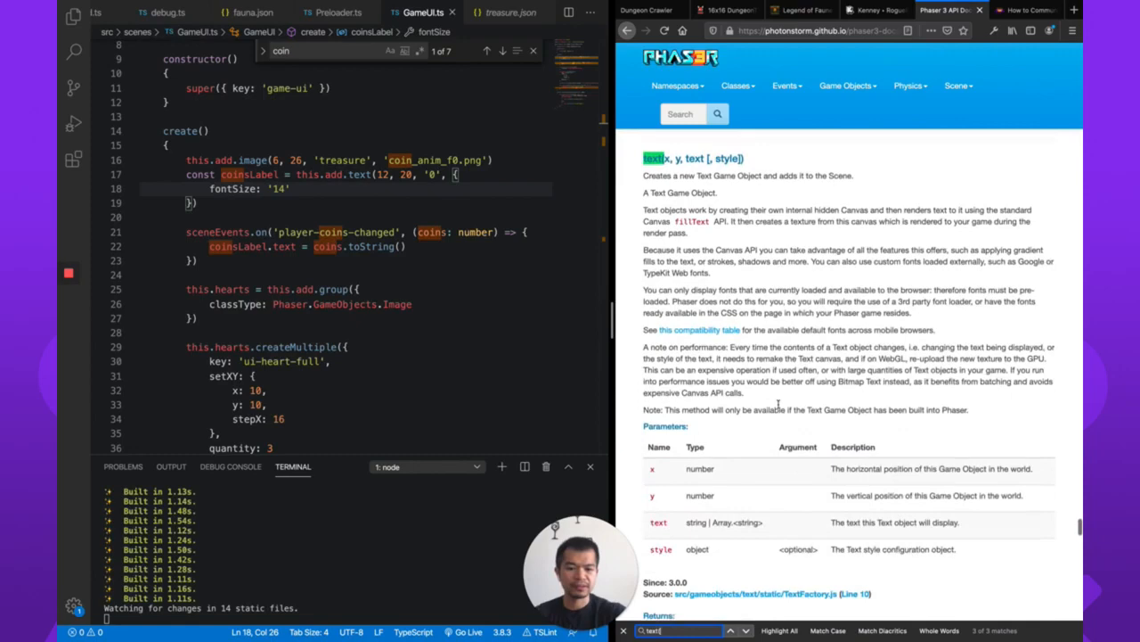
scroll(down, 3)
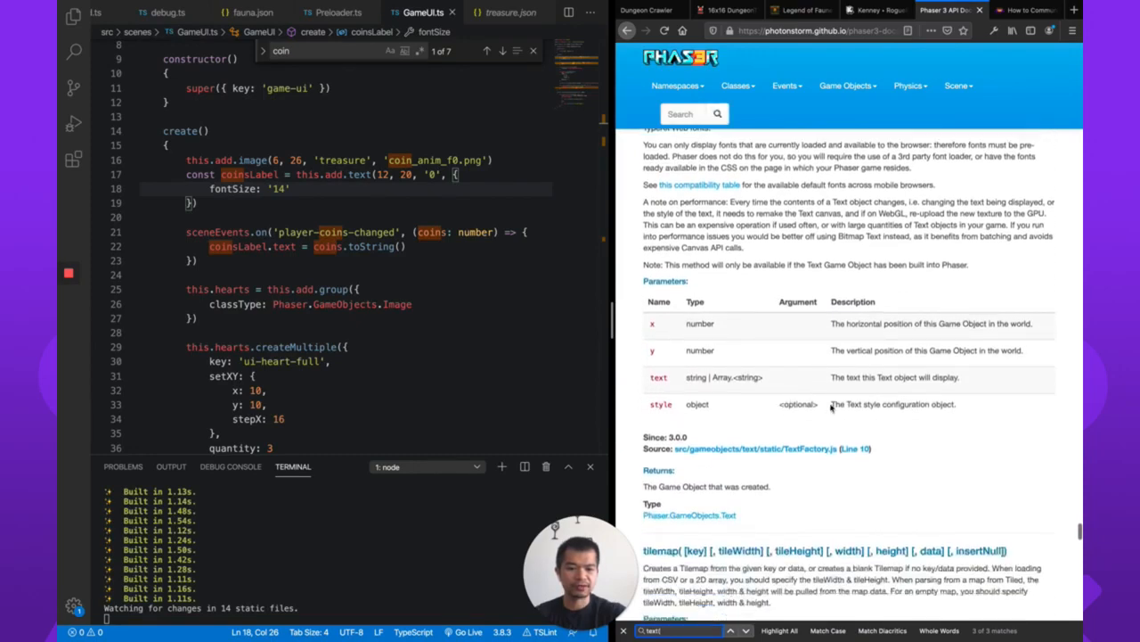
click(682, 113)
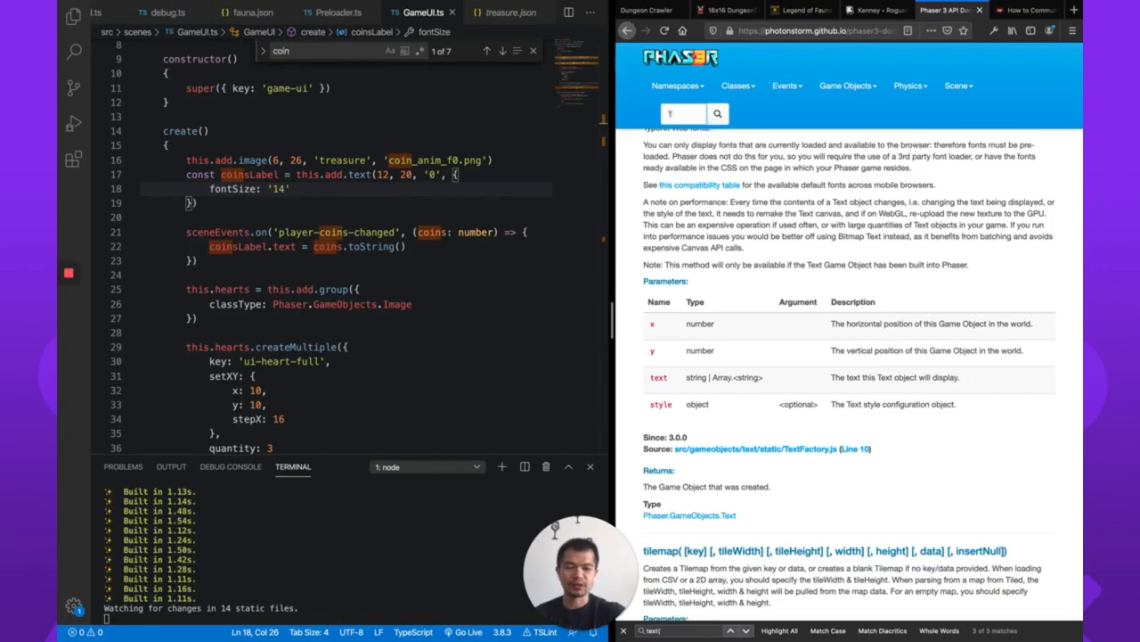
text(TextStyle)
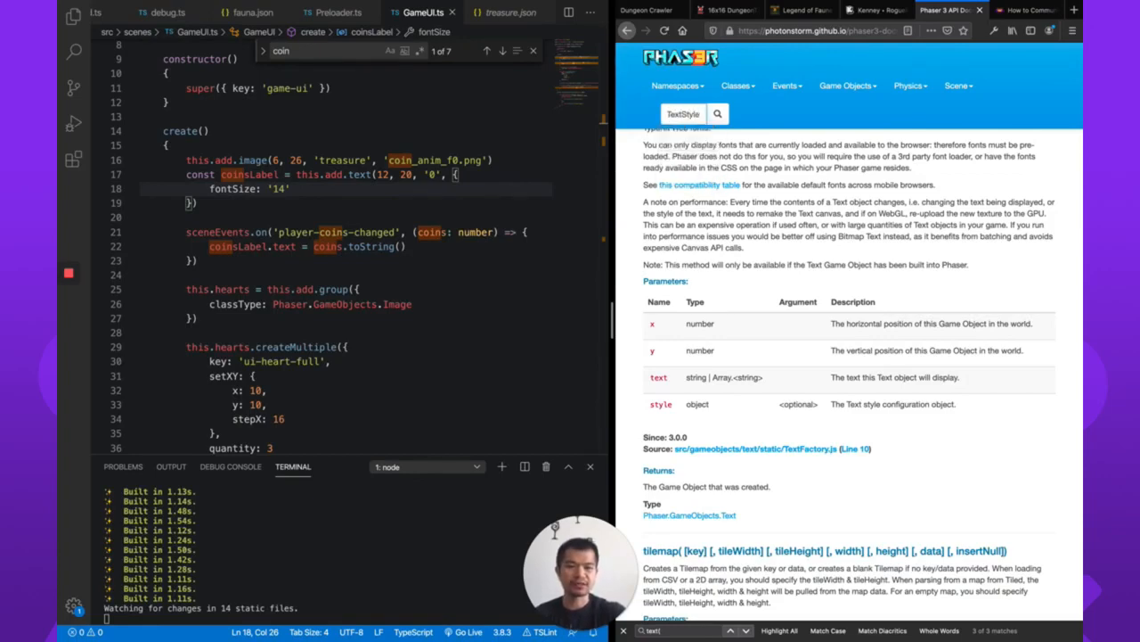
click(717, 113)
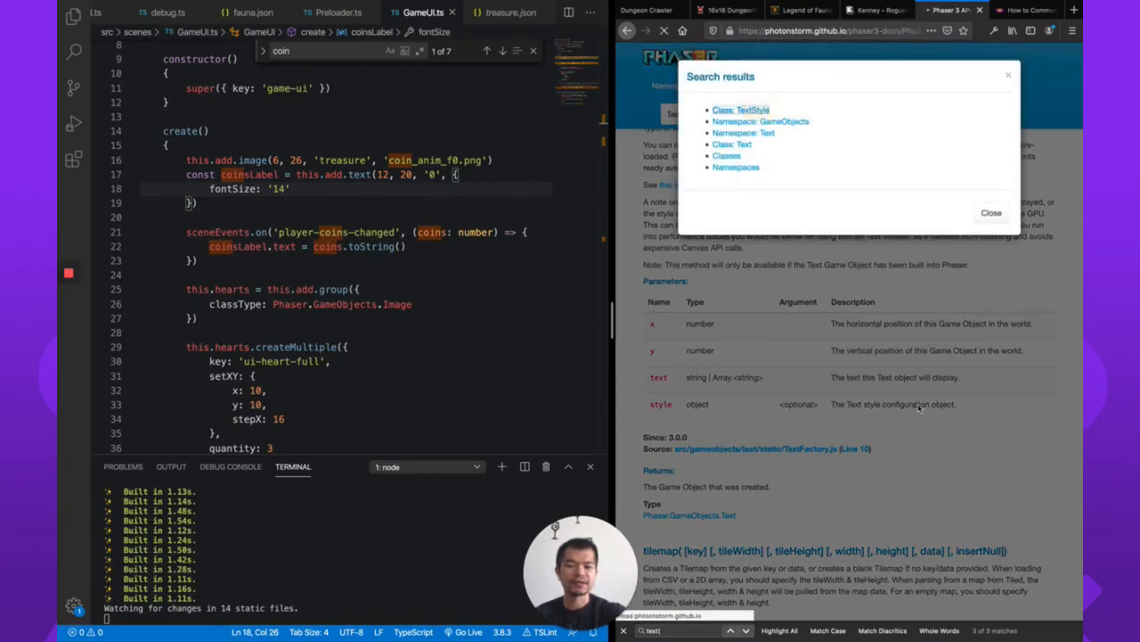
click(739, 110)
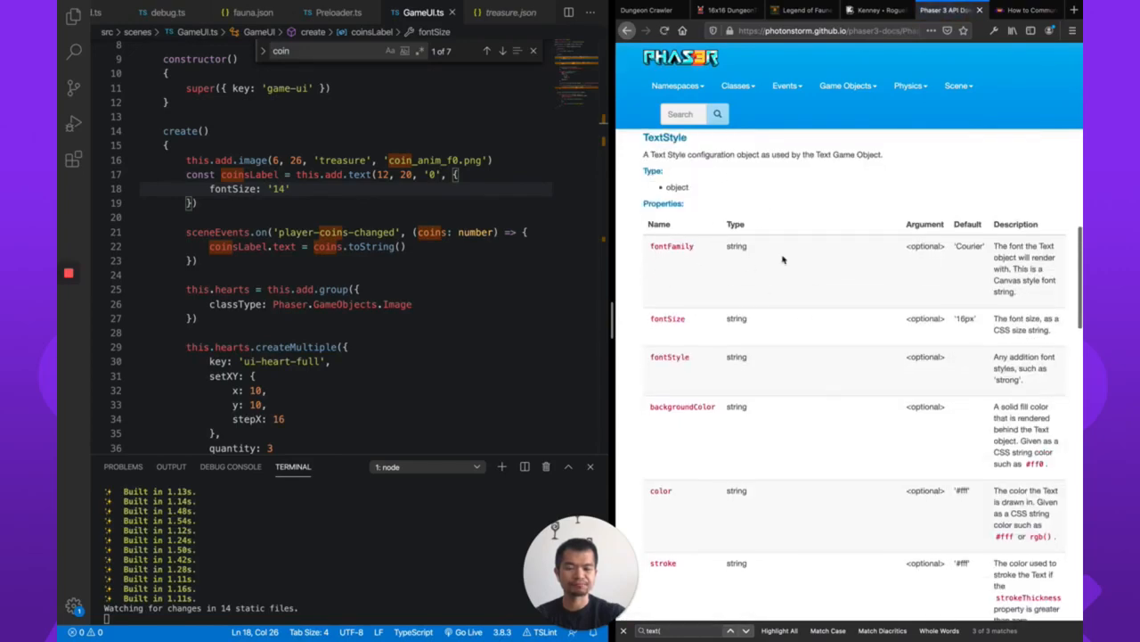
scroll(down, 3)
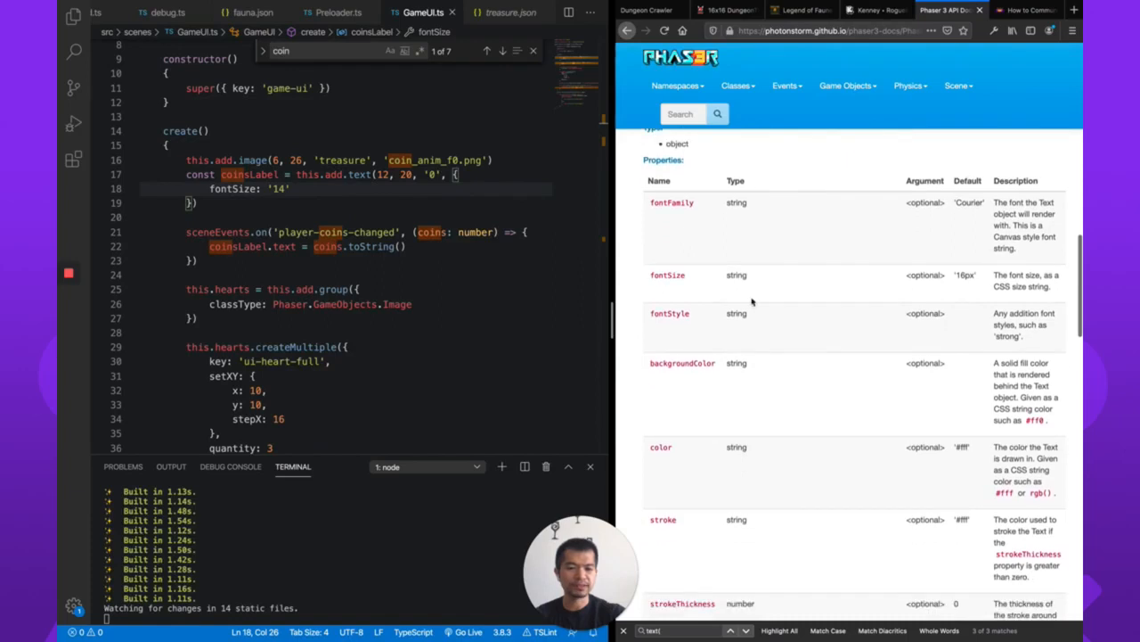
scroll(down, 3)
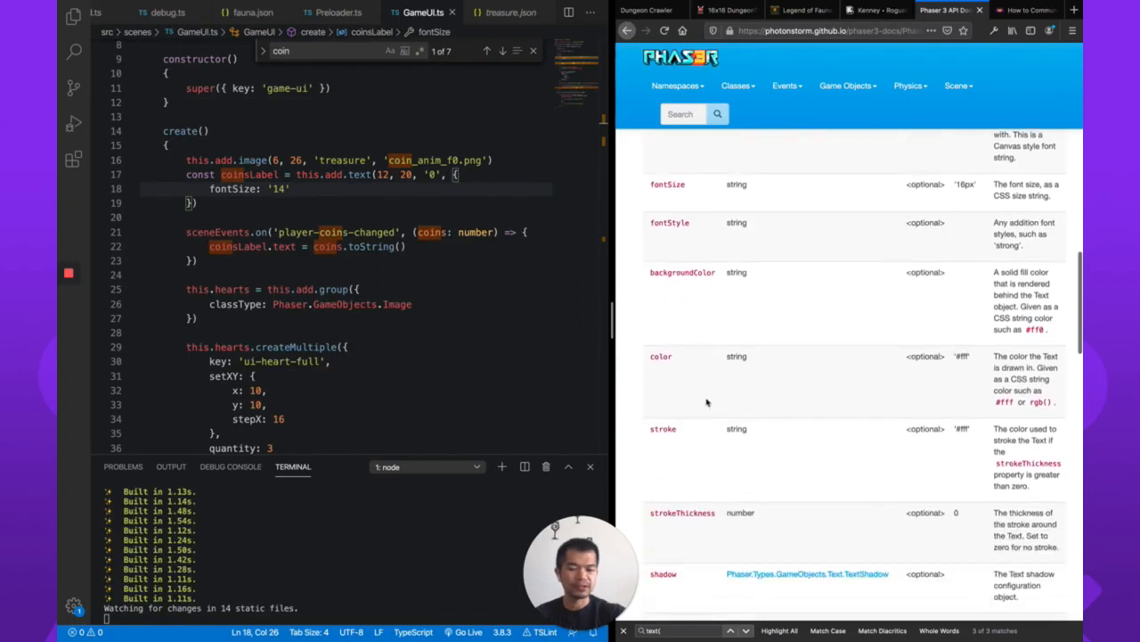
scroll(down, 3)
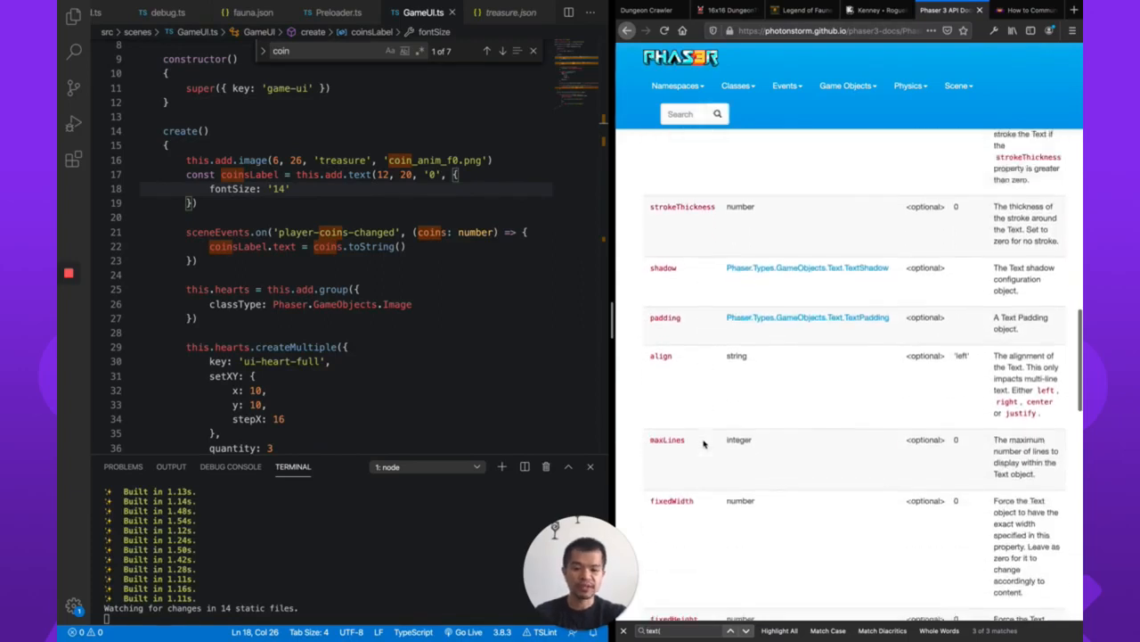
scroll(up, 3)
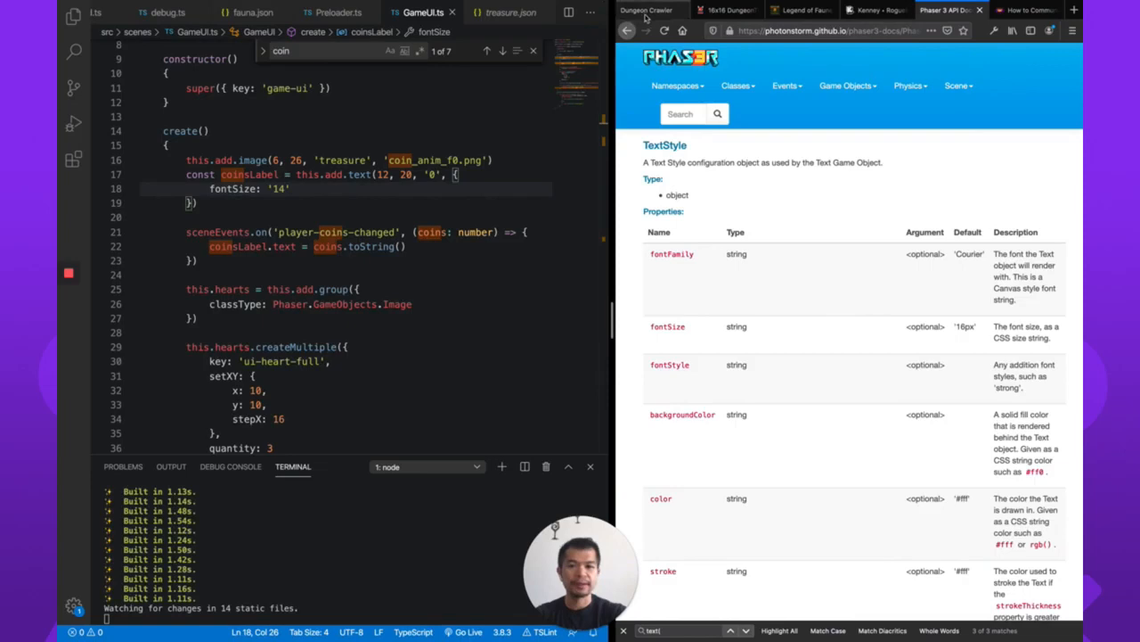
Step: Replace toString with toLocaleString in the coin label on line 21 of GameUI.ts
click(646, 10)
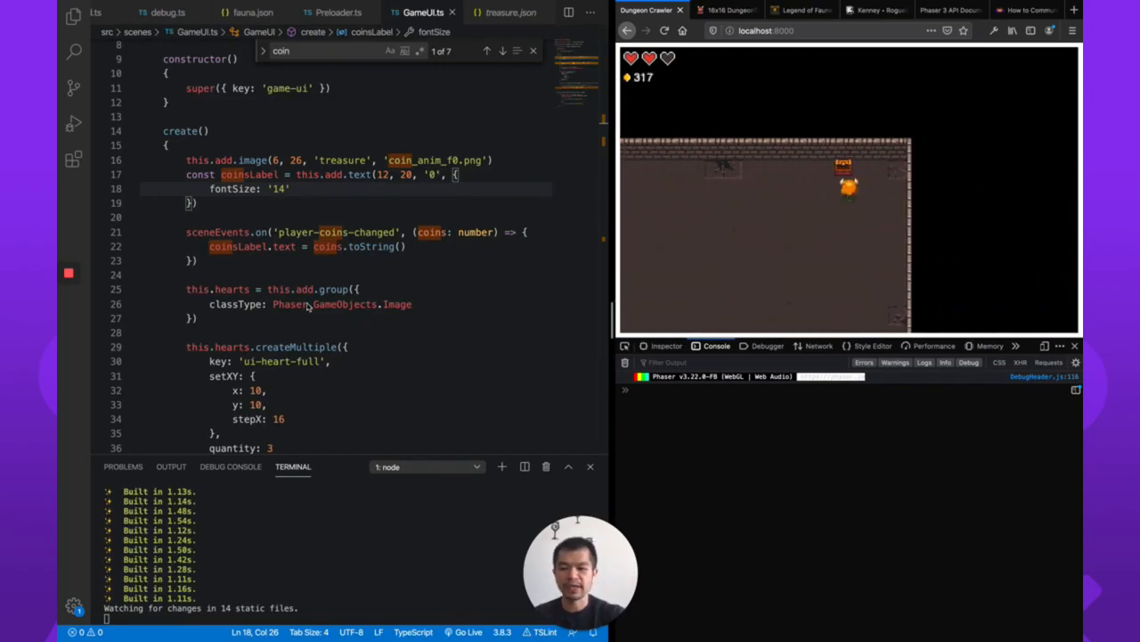
double_click(371, 221)
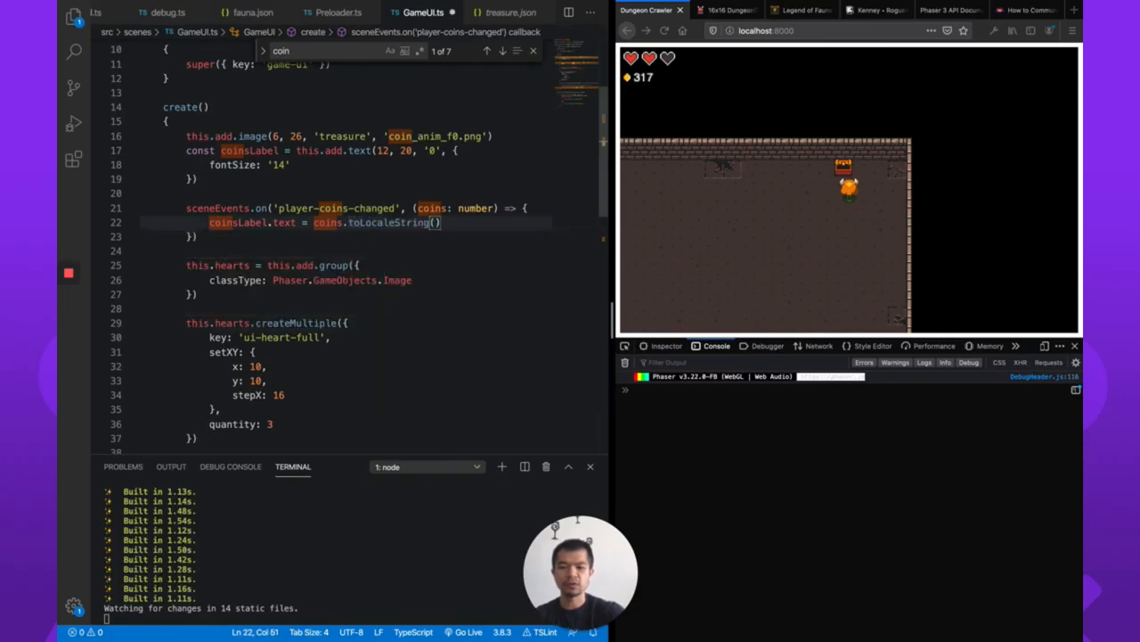
click(665, 31)
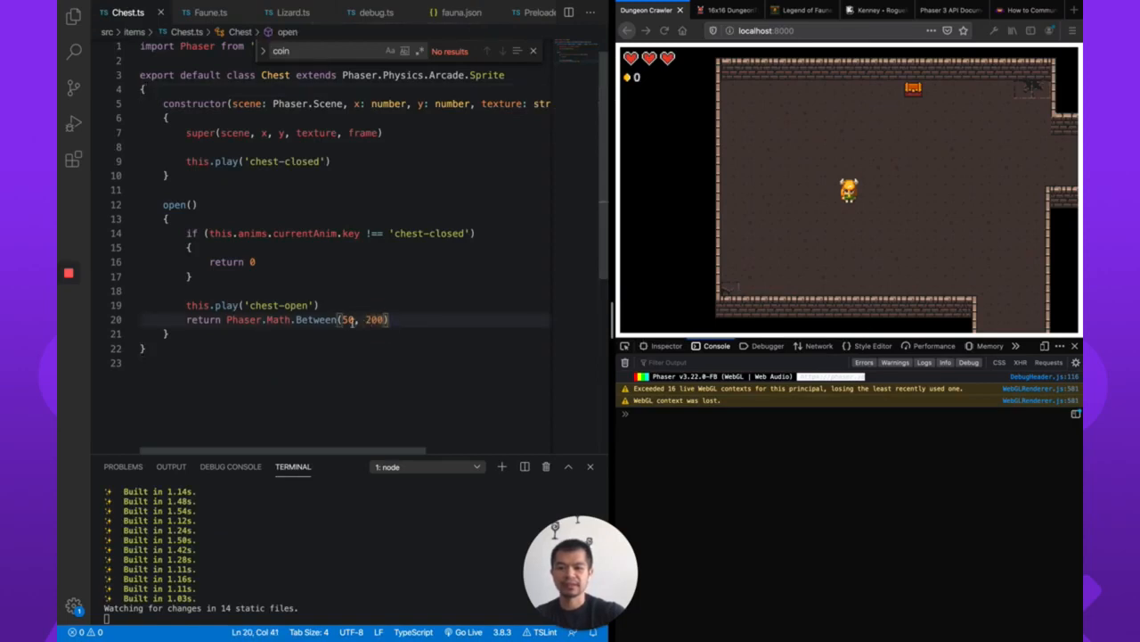
Step: Change the first Phaser.Math.Between argument in Chest.ts open() to 100
text(100)
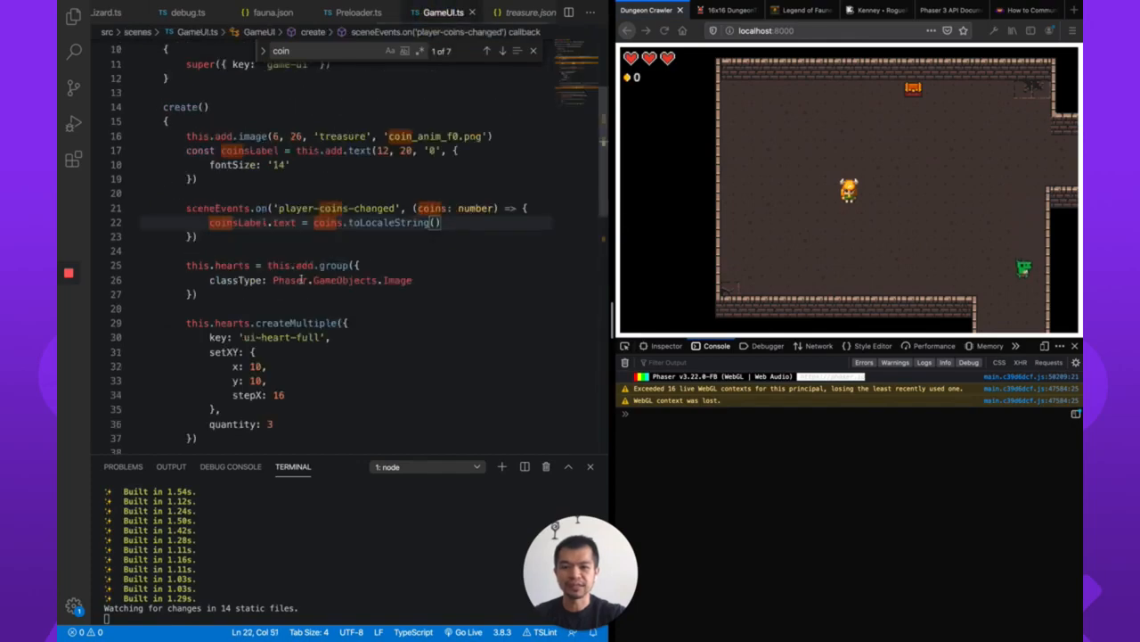
triple_click(320, 222)
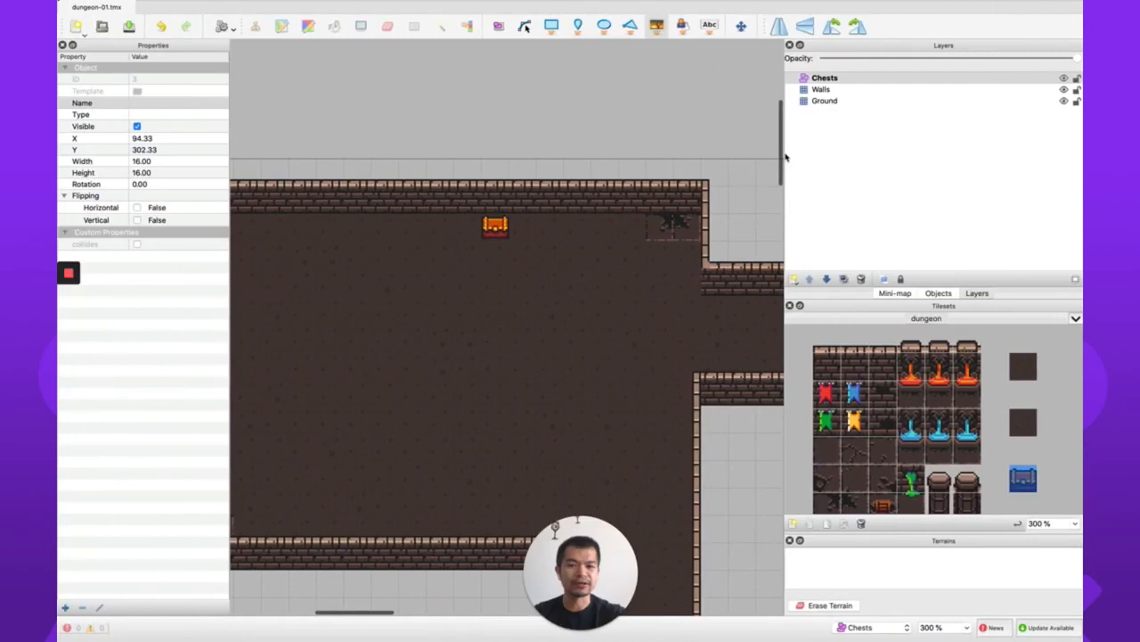
Step: Add a new Object Layer from the Layers panel's New Layer menu
click(794, 279)
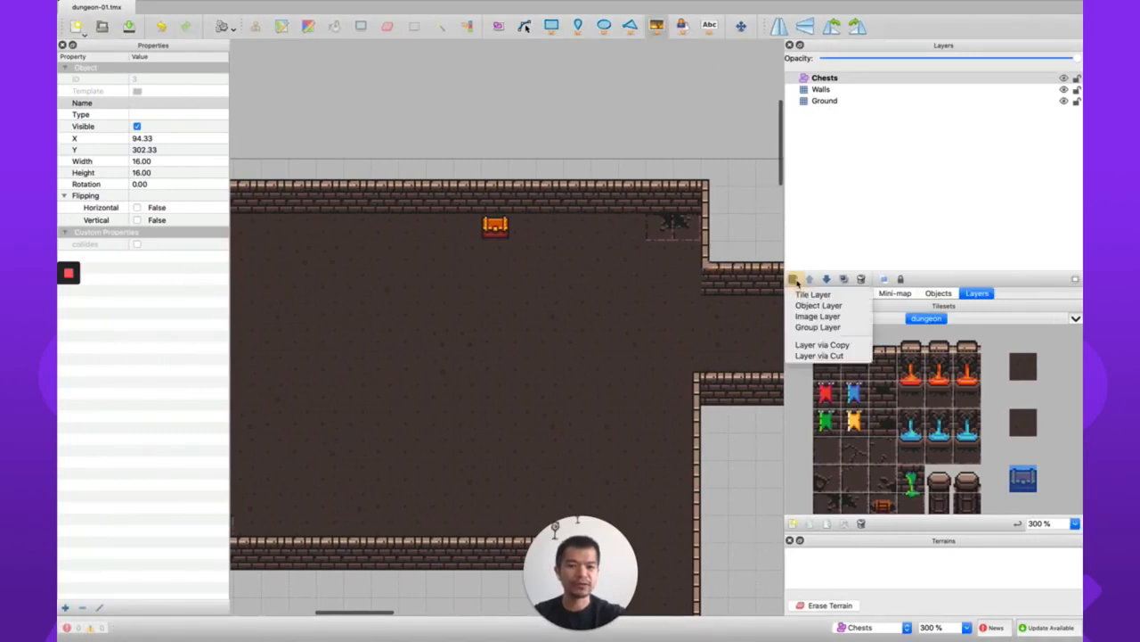
click(818, 305)
text(Lizards)
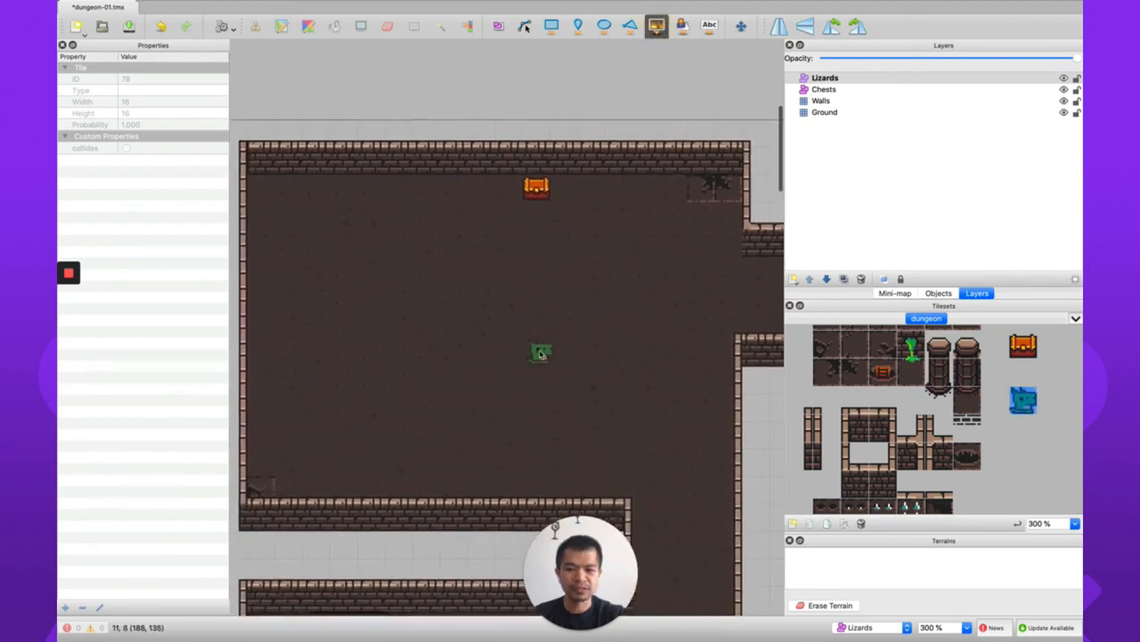
Step: Stamp a lizard in the room, name it lizard1 with type lizard, and export the map
click(646, 455)
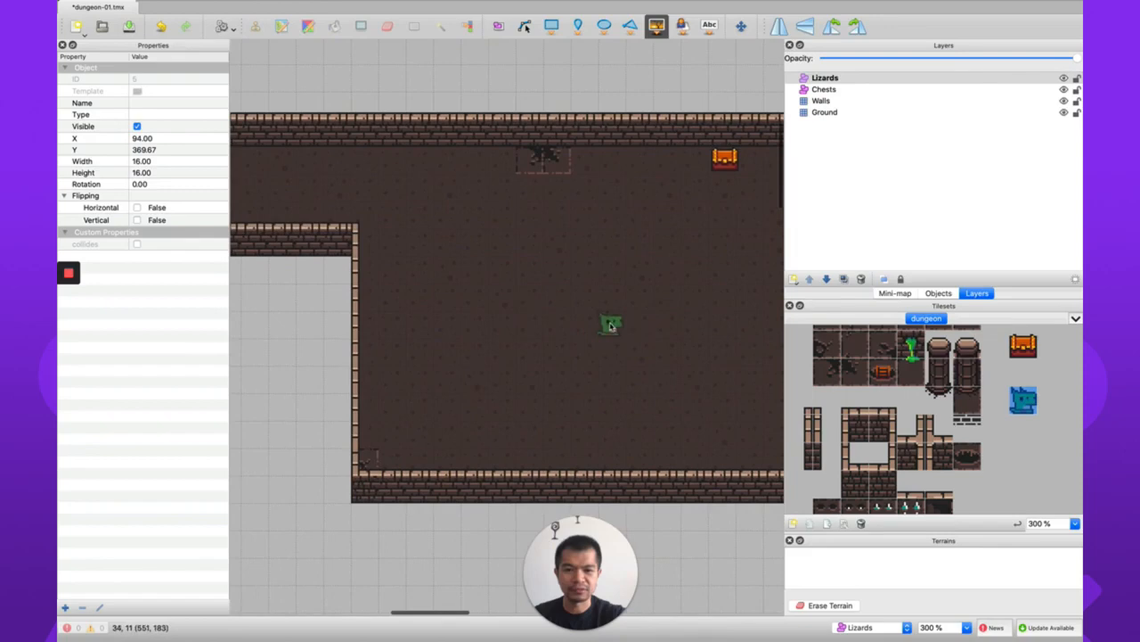
click(499, 435)
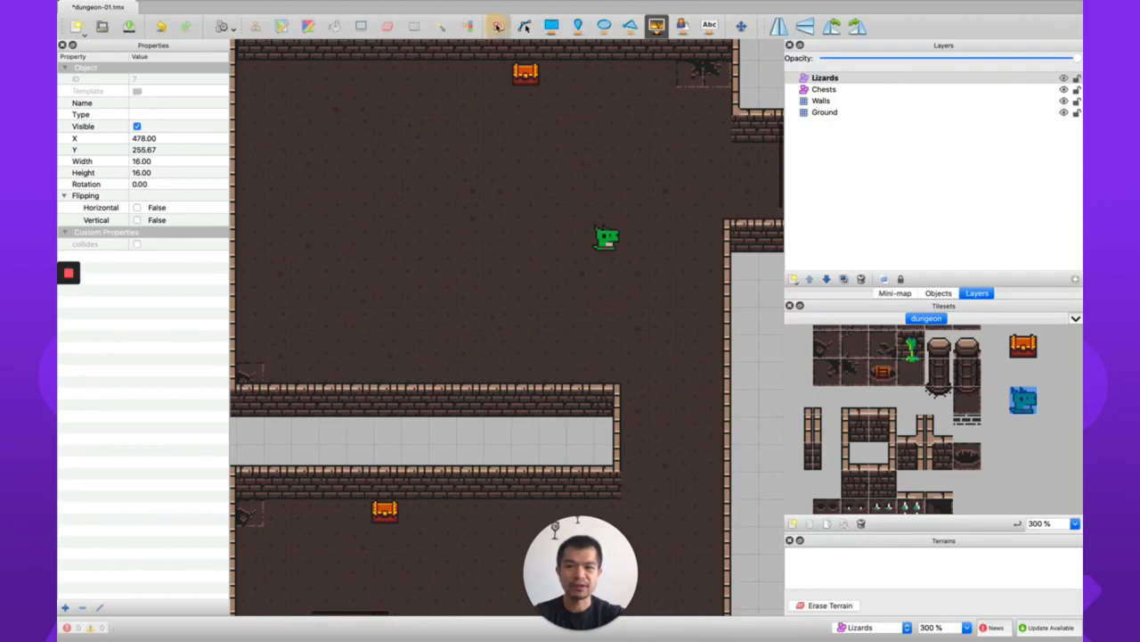
click(606, 237)
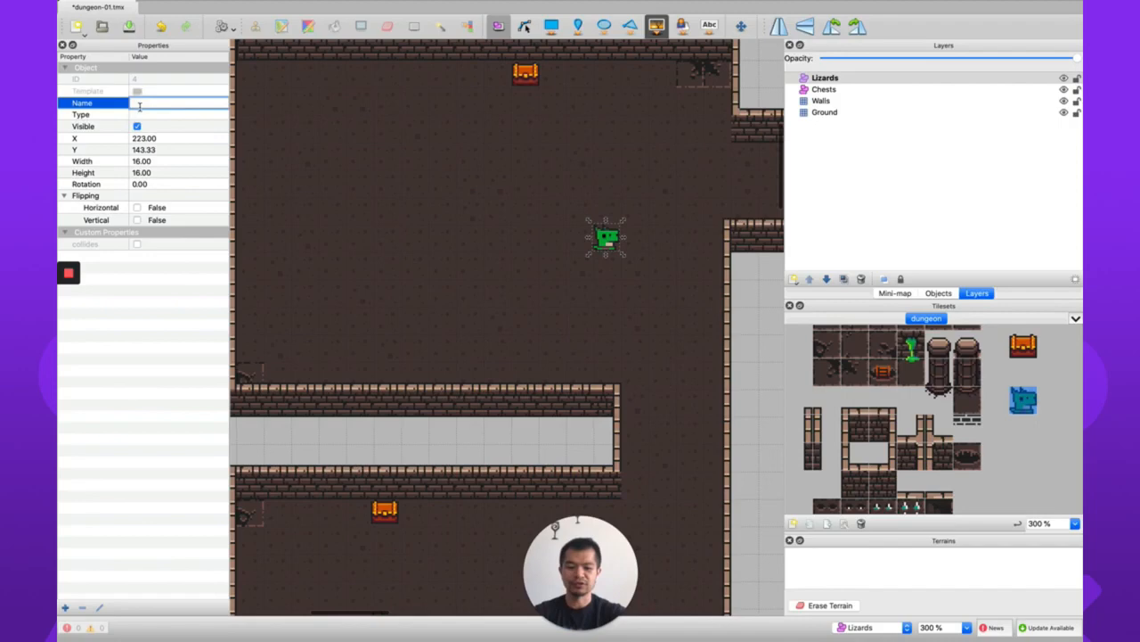
text(lizard1)
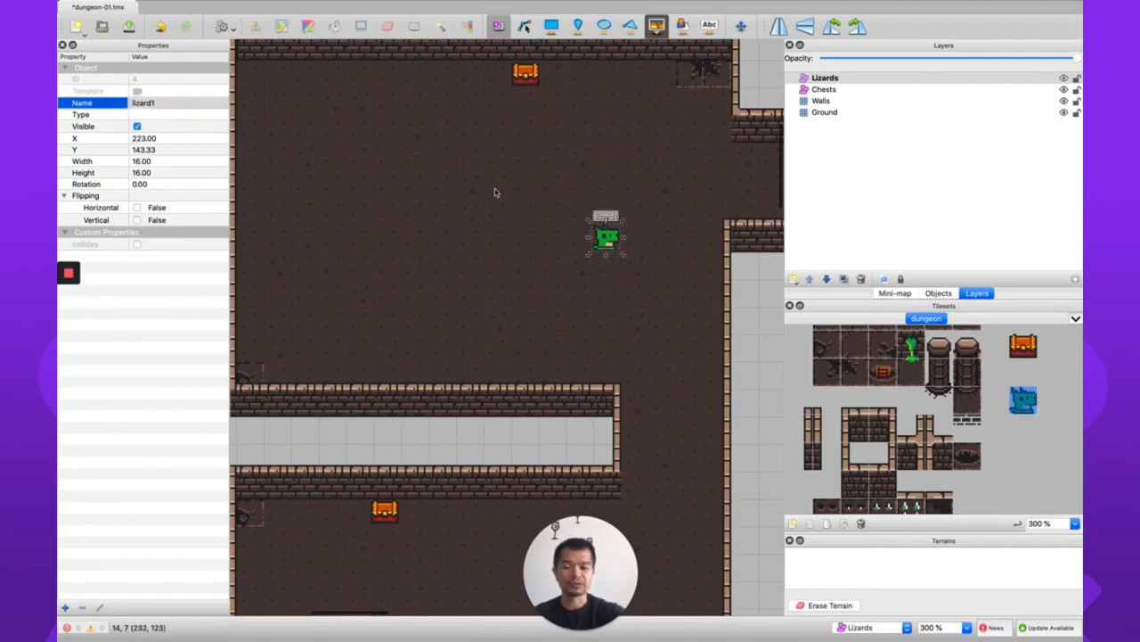
click(176, 114)
text(lizard)
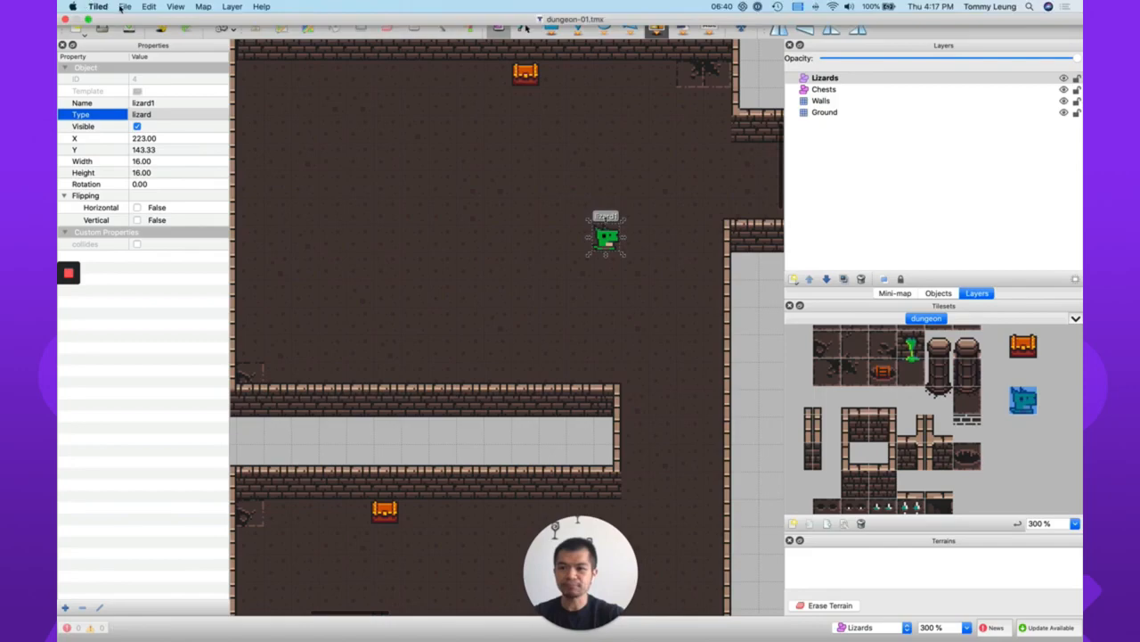
click(125, 6)
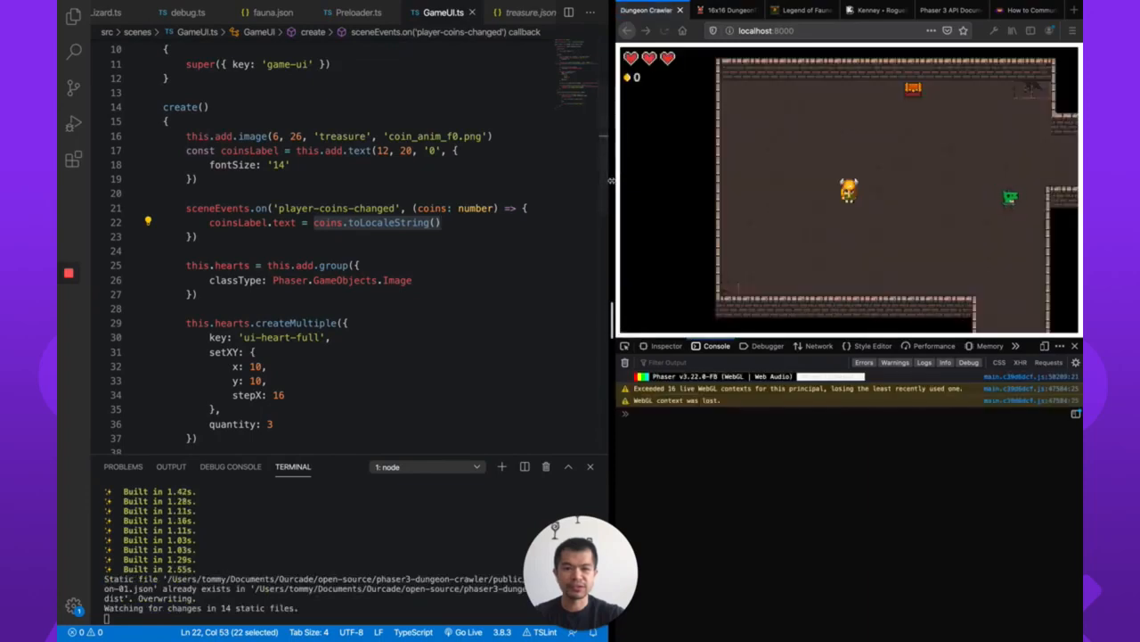
Step: In Game.ts, declare lizardsLayer = map.getObjectLayer('Lizards') and start lizardsLayer.objects.forEach
click(290, 164)
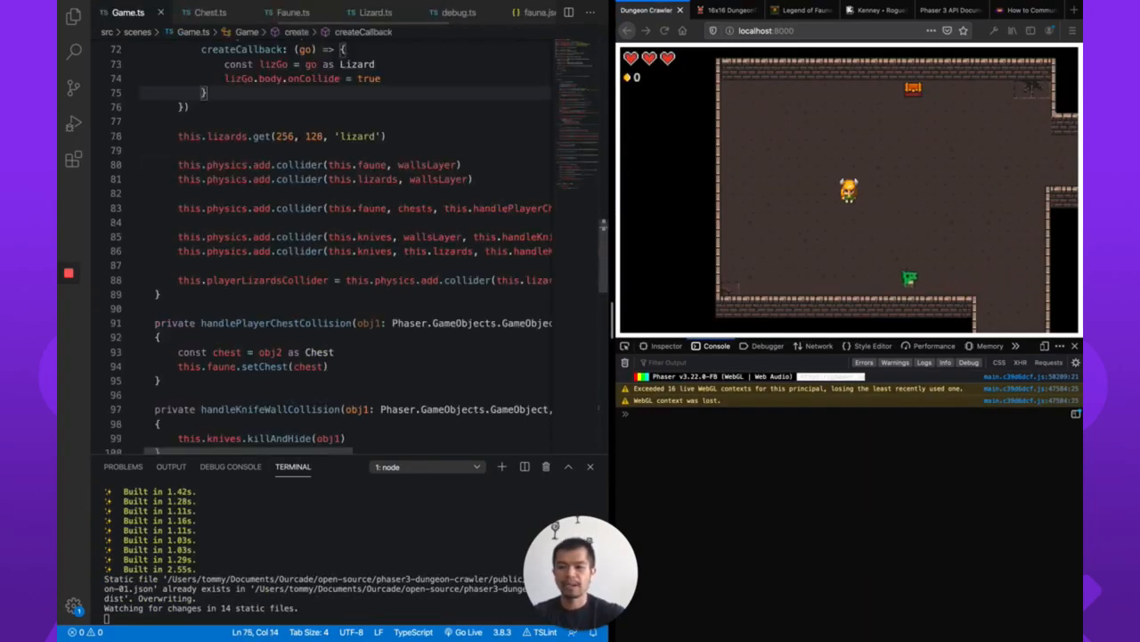
scroll(up, 3)
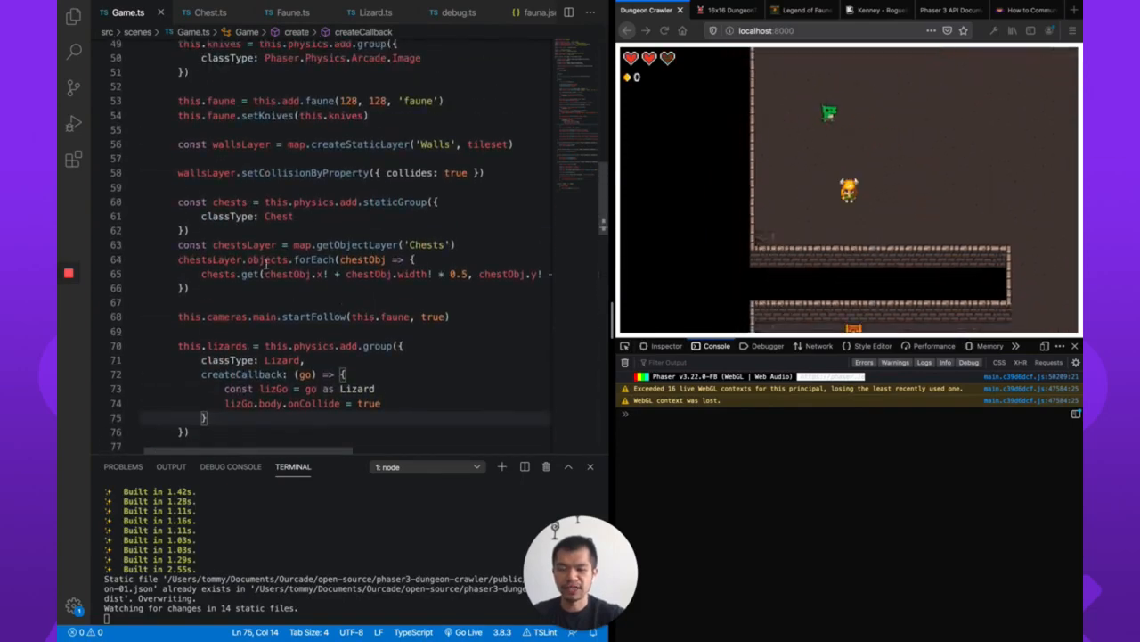
scroll(down, 3)
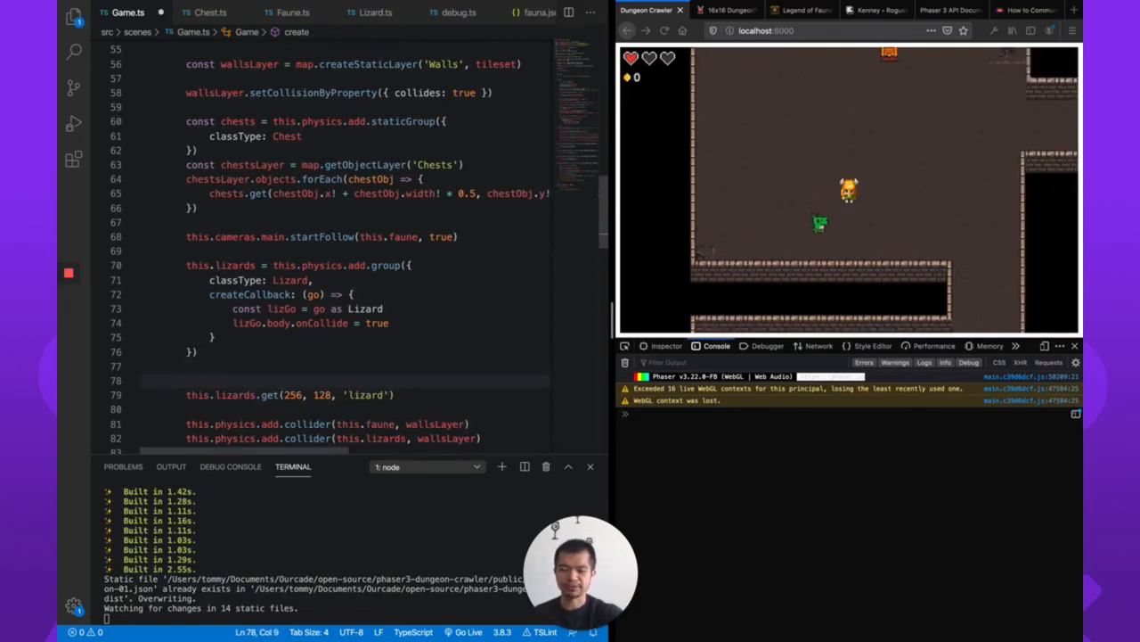
text(const lizardsLayer)
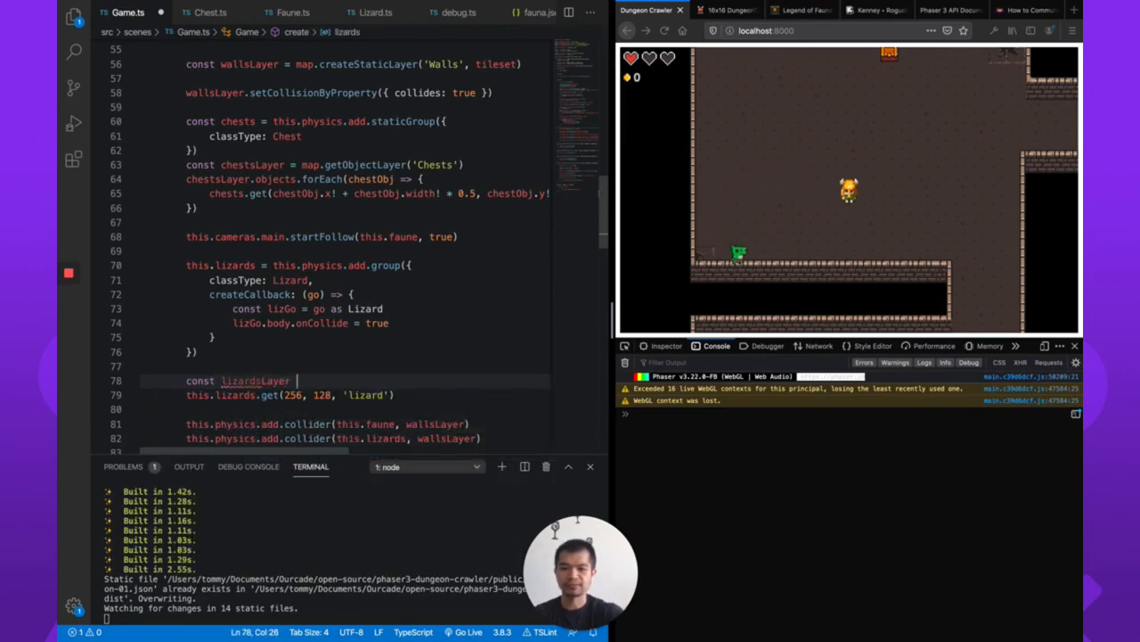
text(= map.geto)
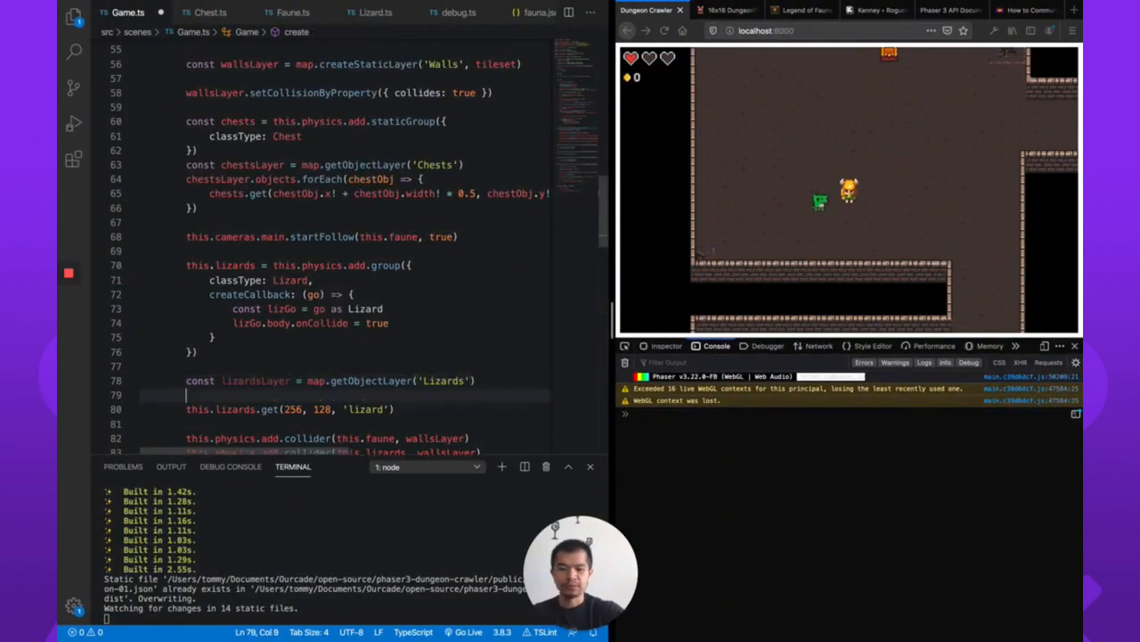
text(lizardsLayer.objects)
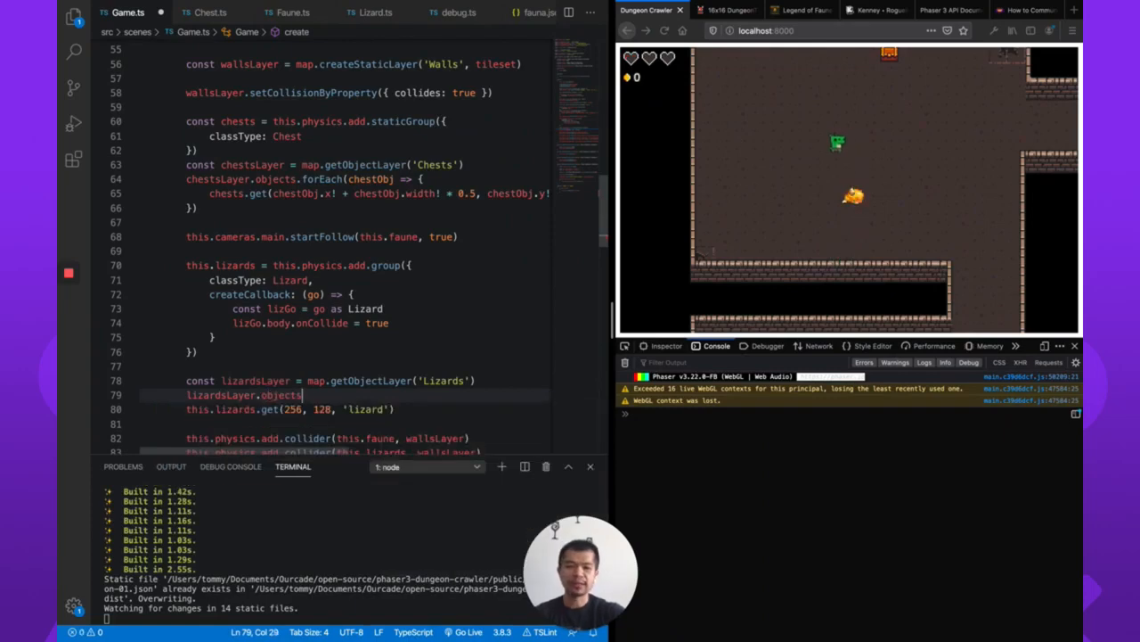
text(.forEach(lizObj => {)
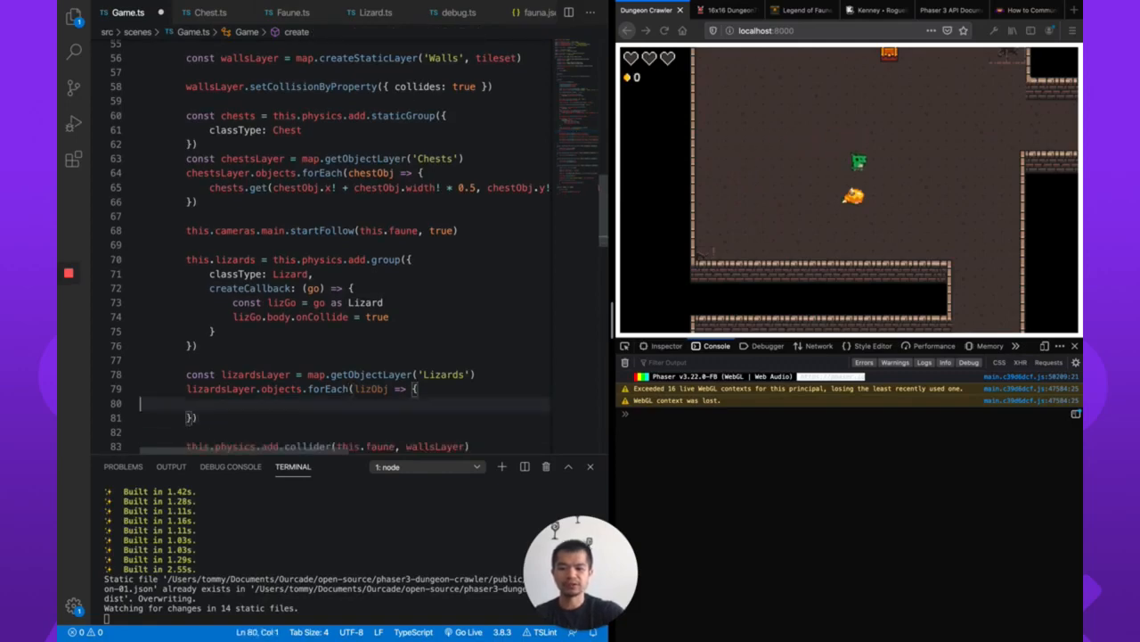
Step: Spawn each lizard via this.lizards.get(lizObj.x! + lizObj.width! * 0.5, lizObj.y, 'lizard')
text(this.lizards.get(256, 128, 'lizard'))
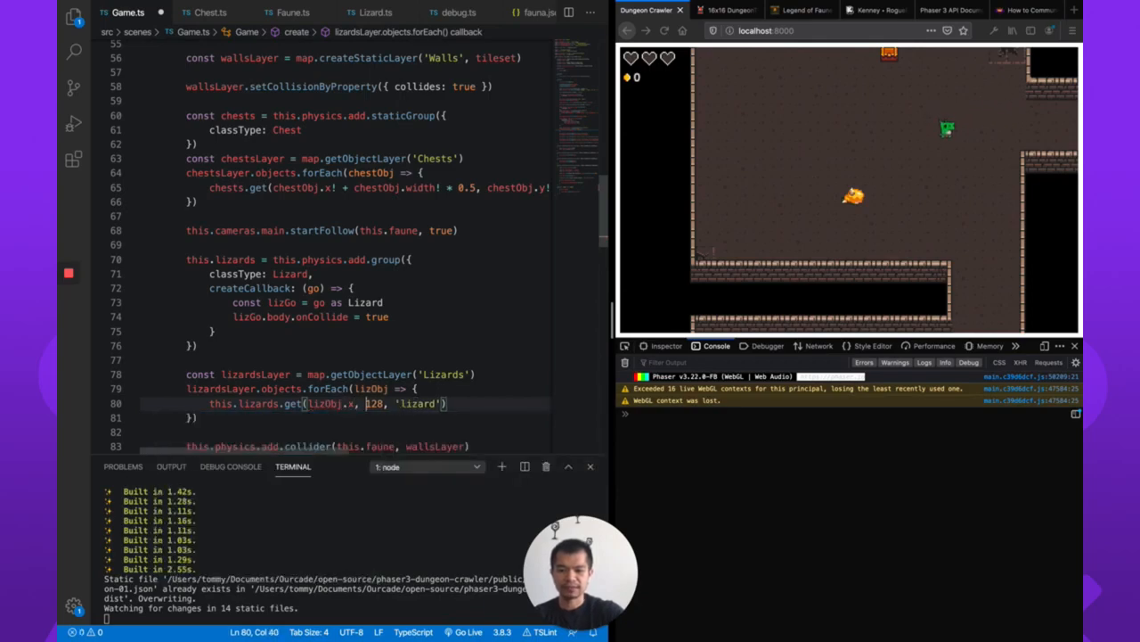
text(lizObj.y)
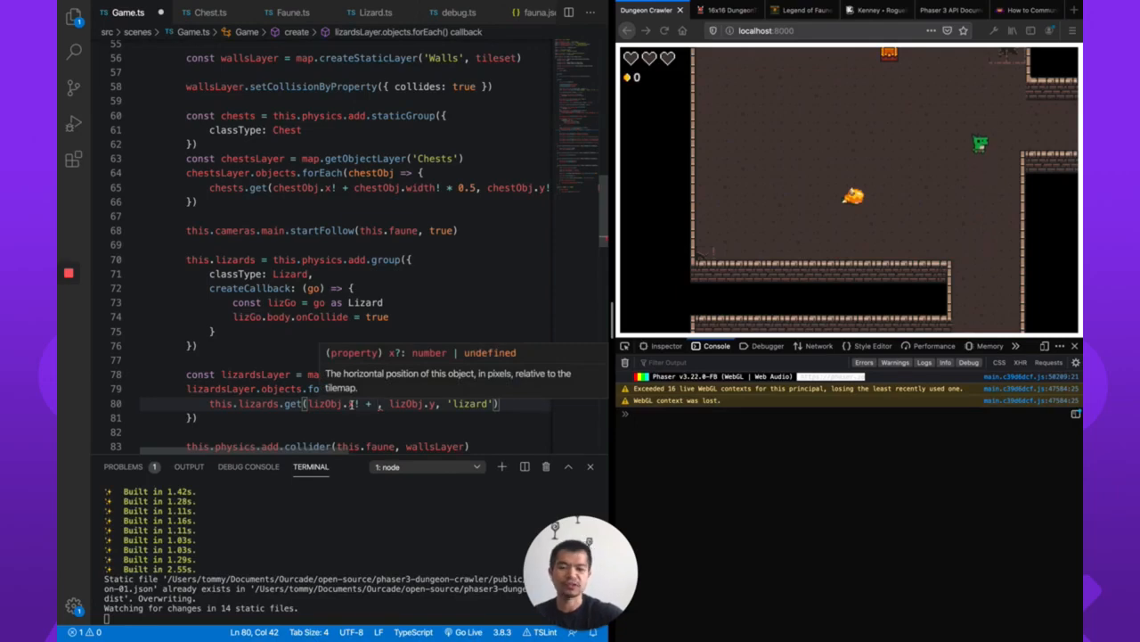
mouse_move(408, 328)
text(lizObj.width!)
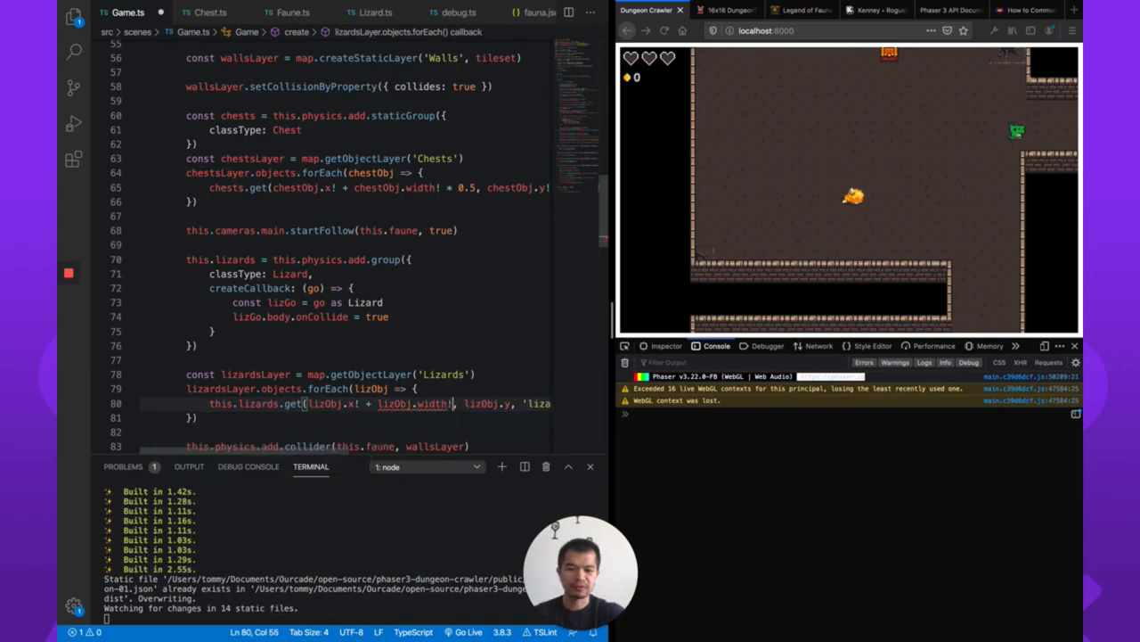
text(* 0.5,)
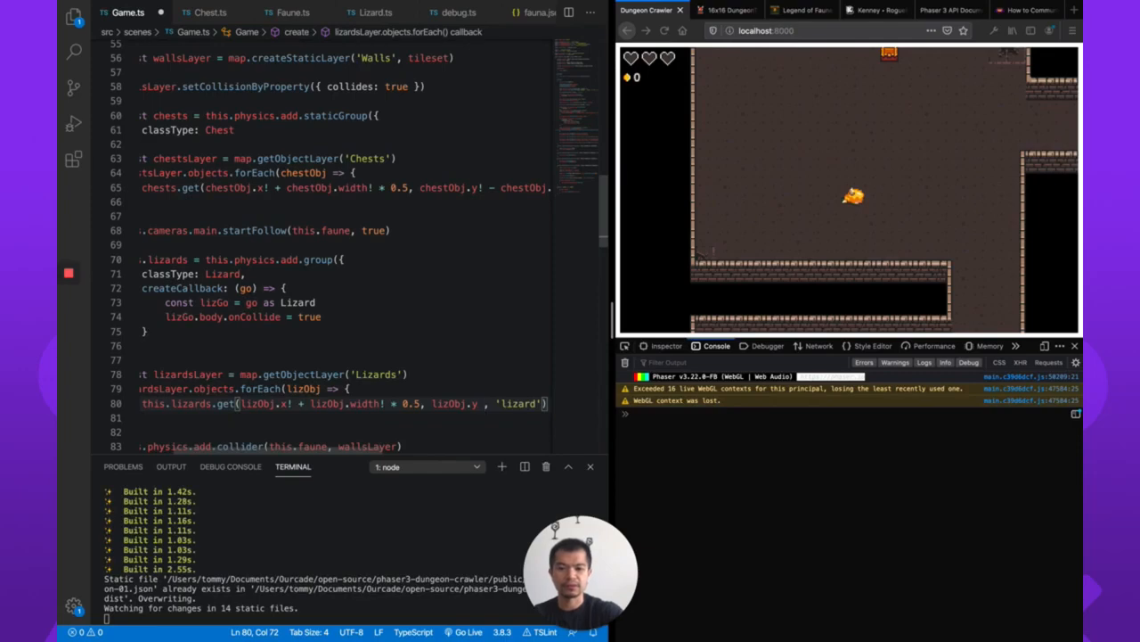
Step: Change the lizard spawn y to lizObj.y minus half the object's height
text(lizObj.height! * 0.5)
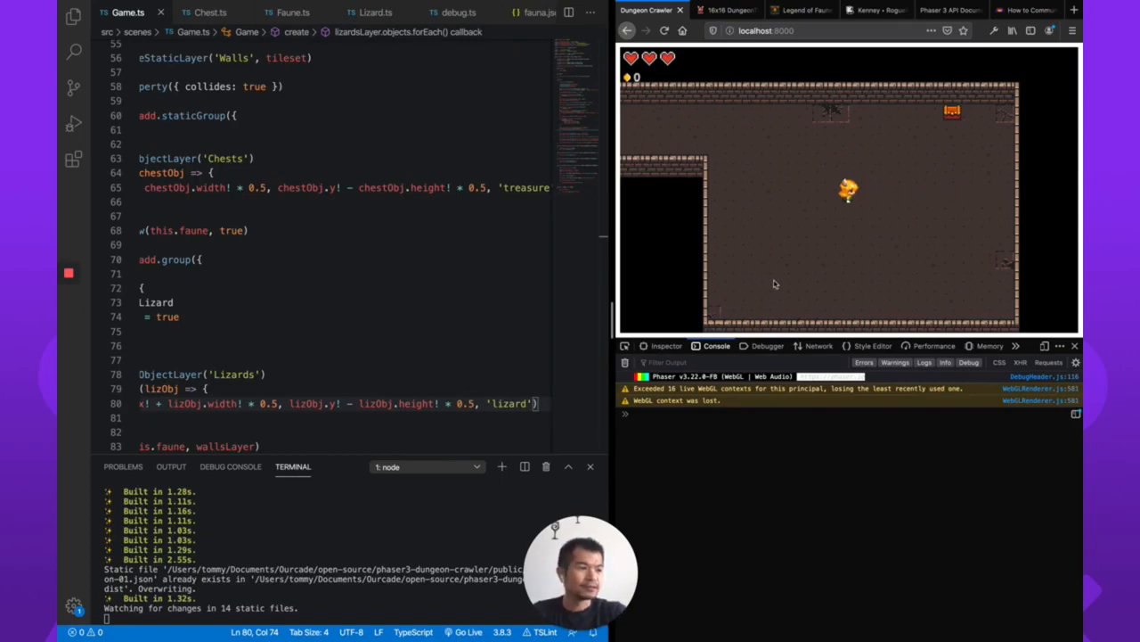
mouse_move(379, 277)
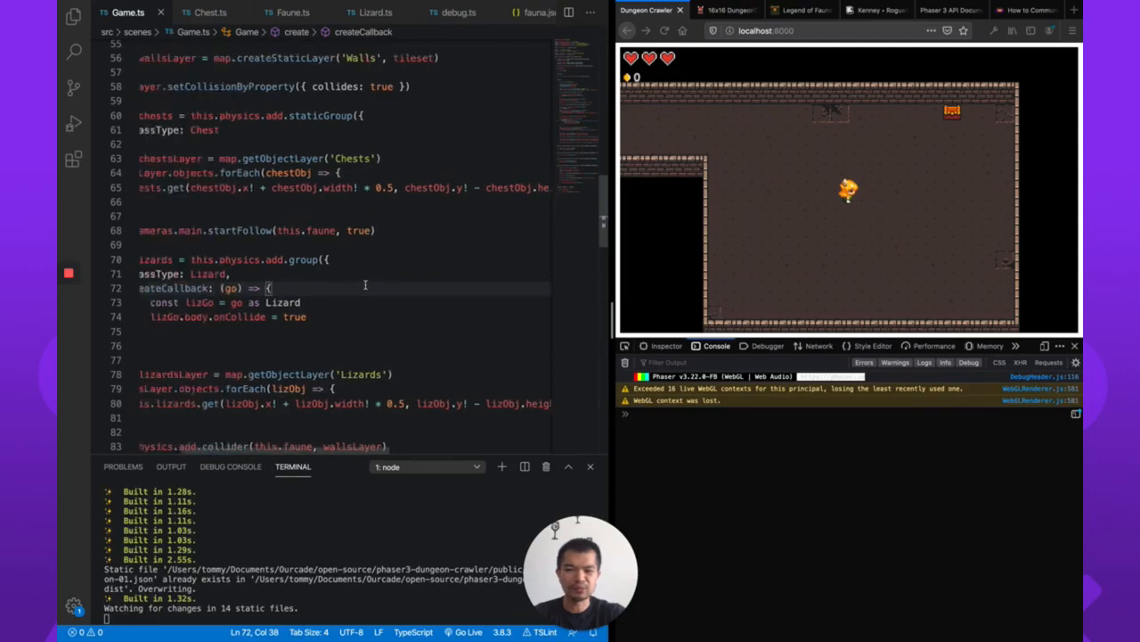
Step: Add maxSize: 3 to the knives group, then throw knives in the game to test
scroll(up, 3)
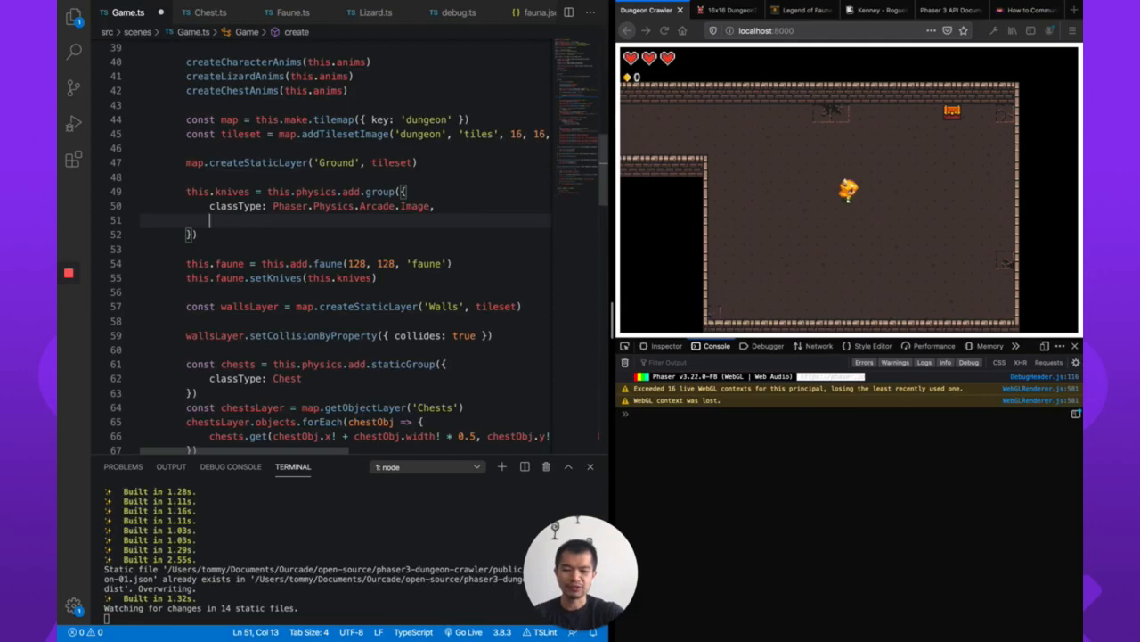
text(maxSize: 3)
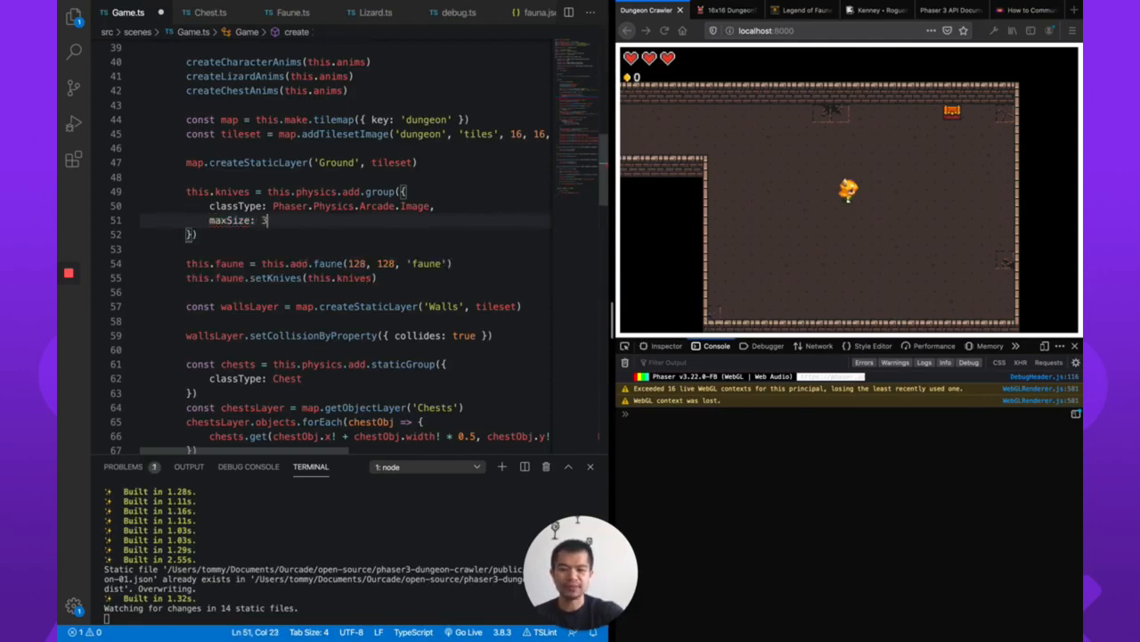
click(665, 30)
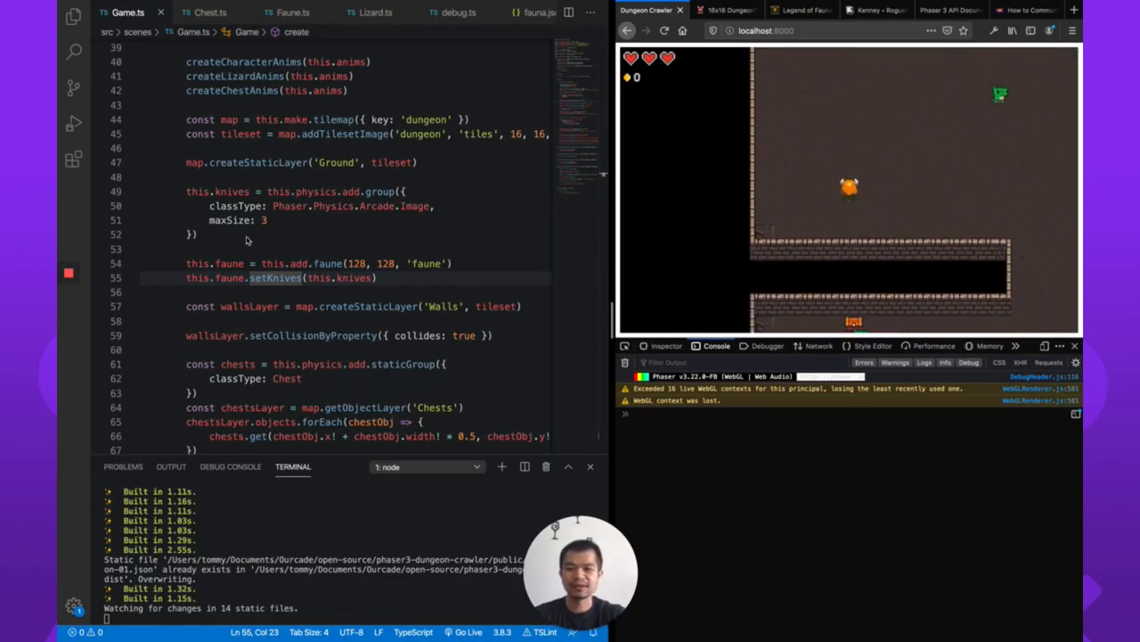
click(267, 220)
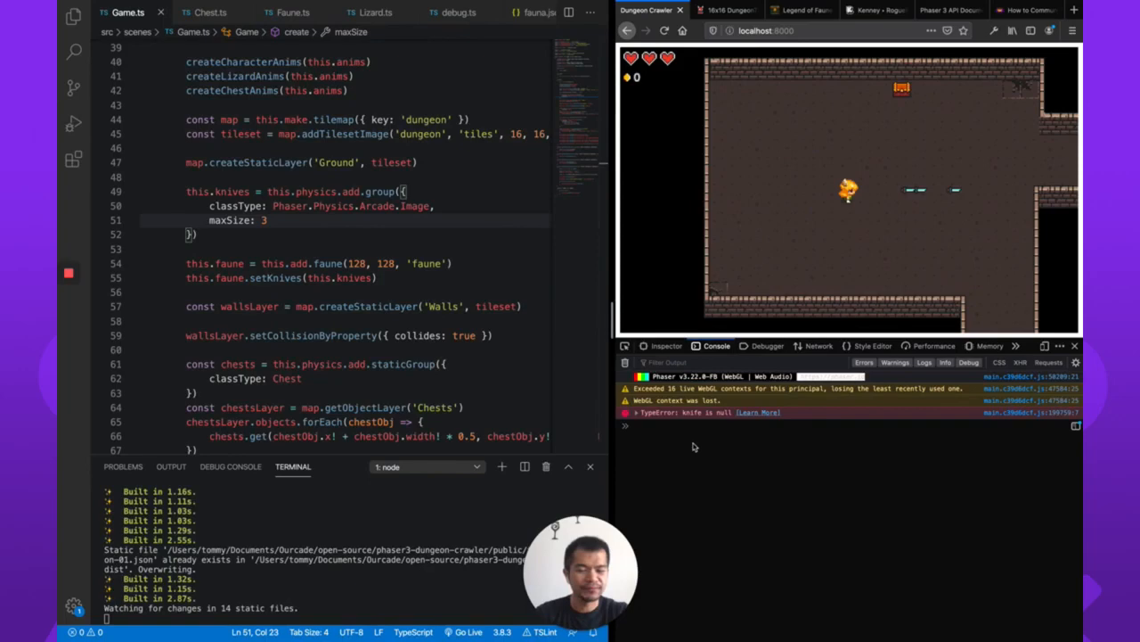
mouse_move(955, 237)
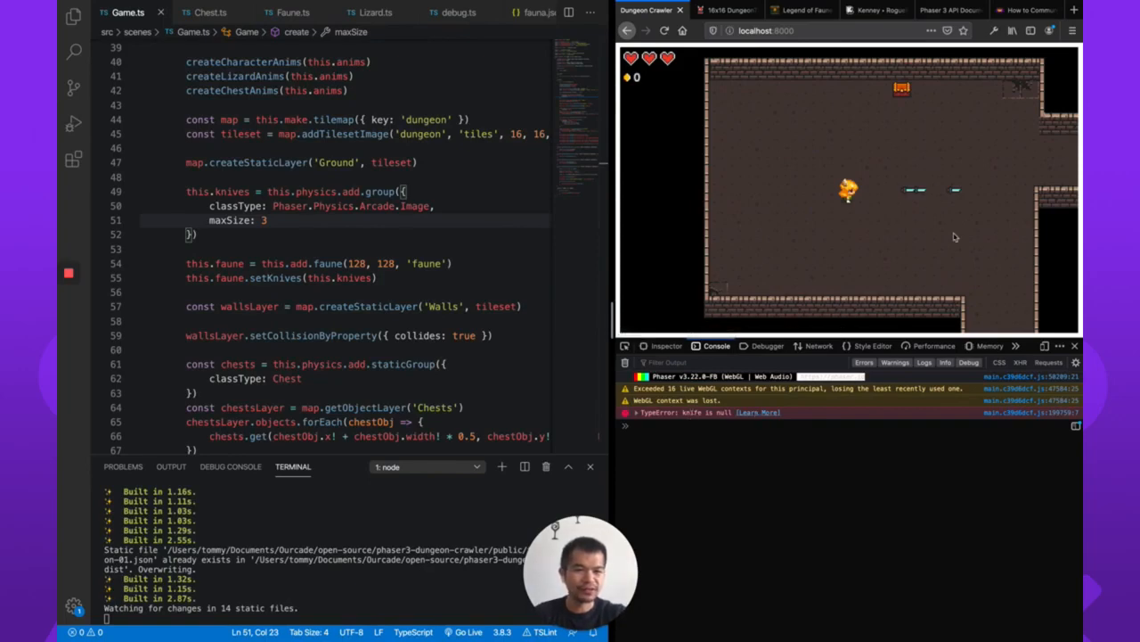
mouse_move(726, 428)
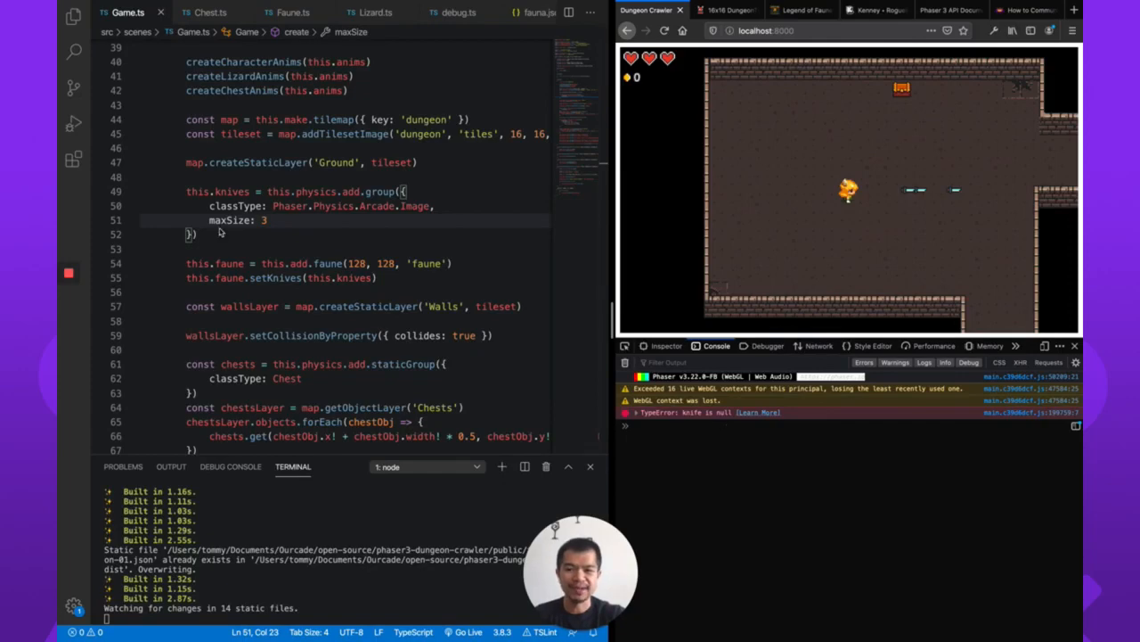
mouse_move(221, 231)
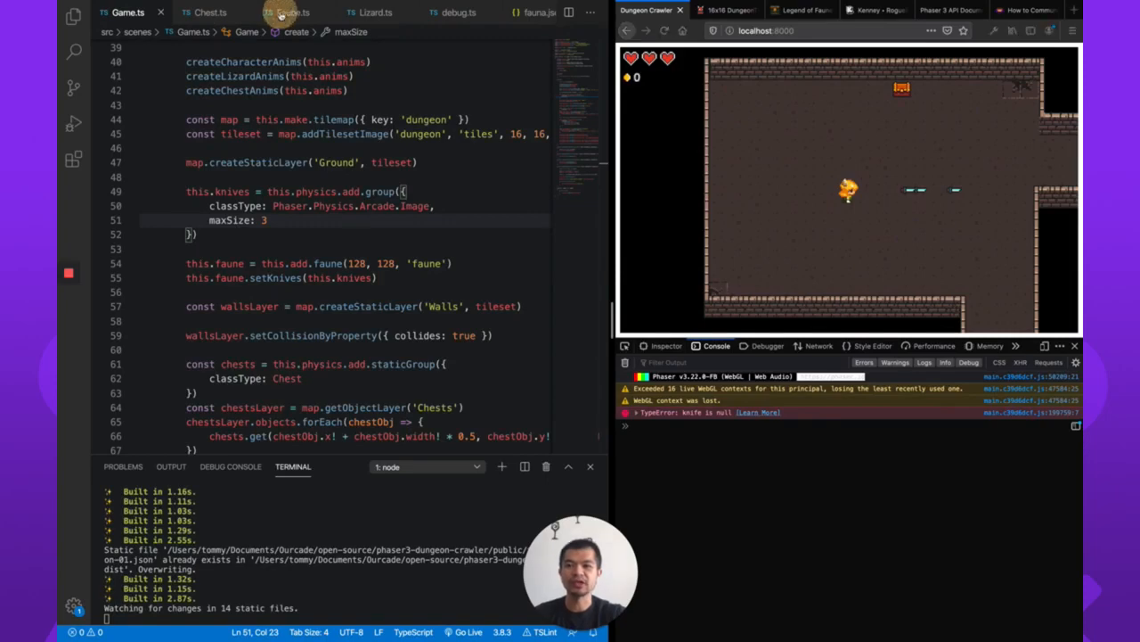
Step: In Faune.ts throwKnife, return early with if (!knife) after getting a knife
click(292, 12)
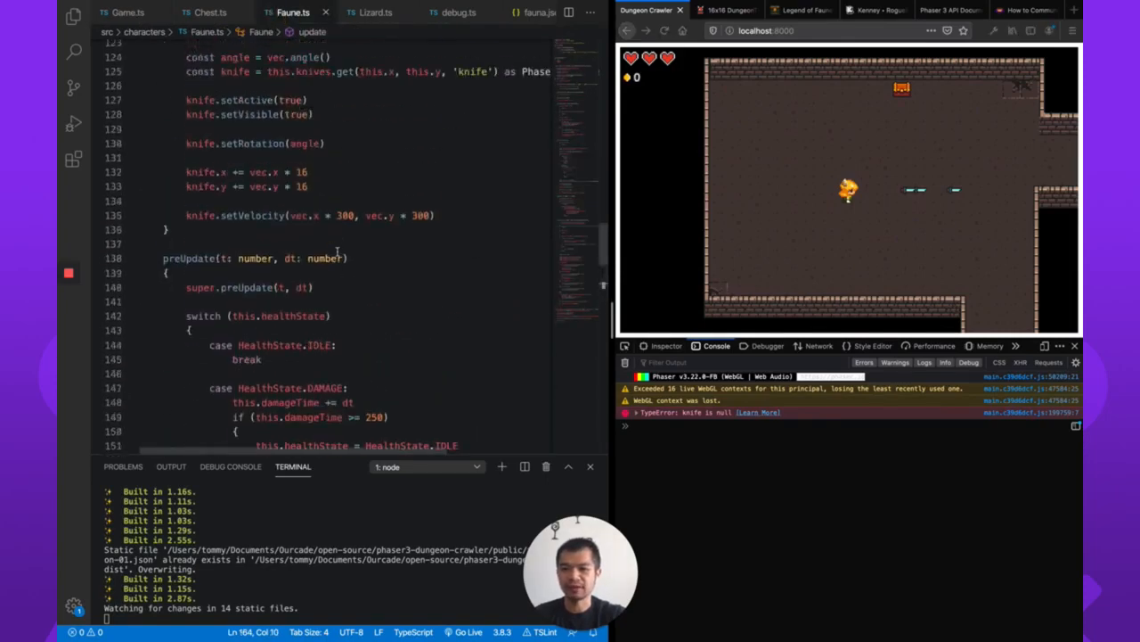
scroll(up, 3)
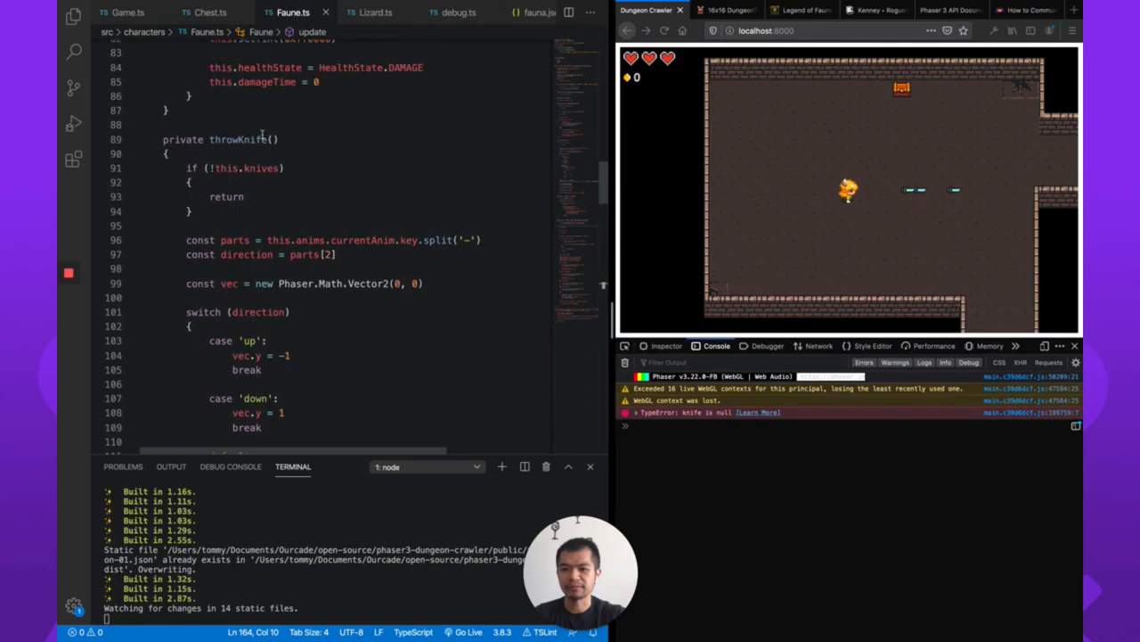
scroll(down, 3)
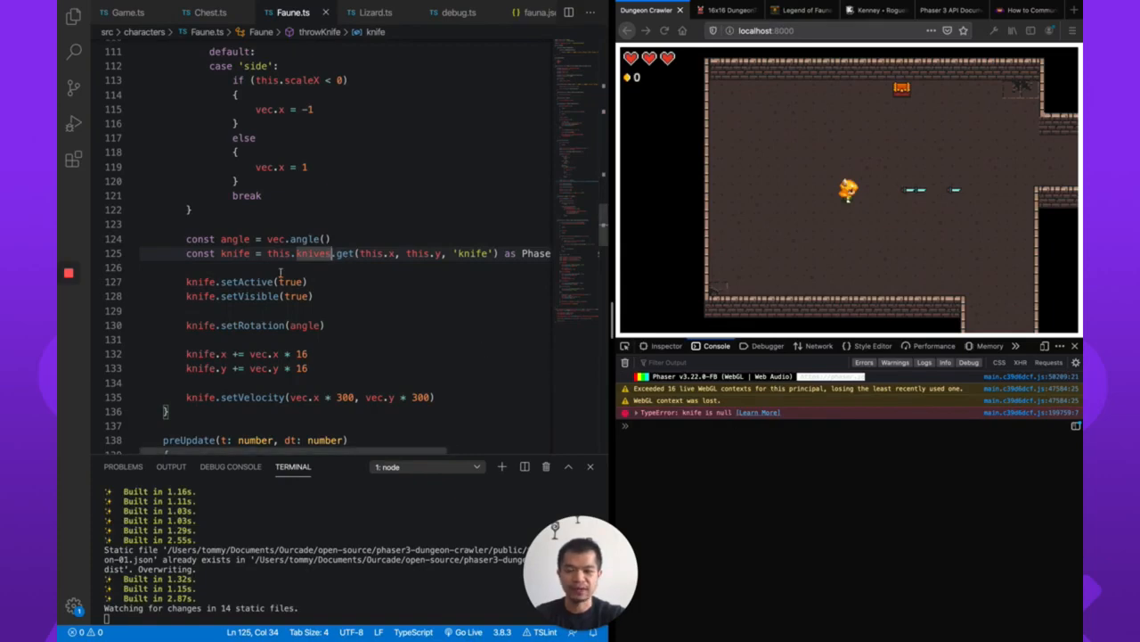
double_click(234, 253)
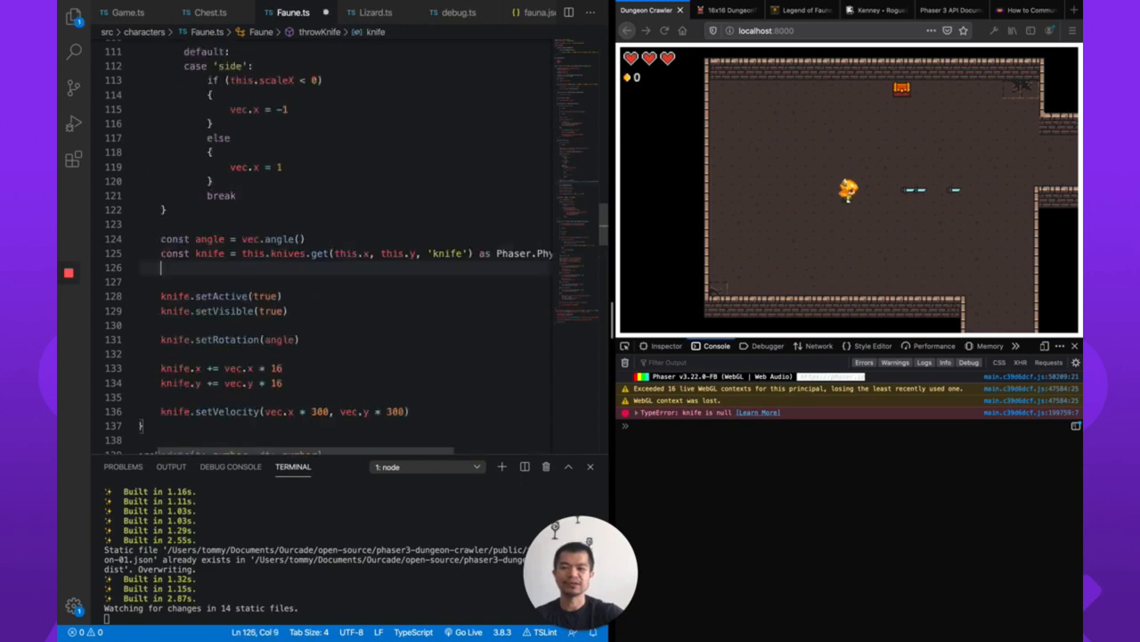
text(if (knife)
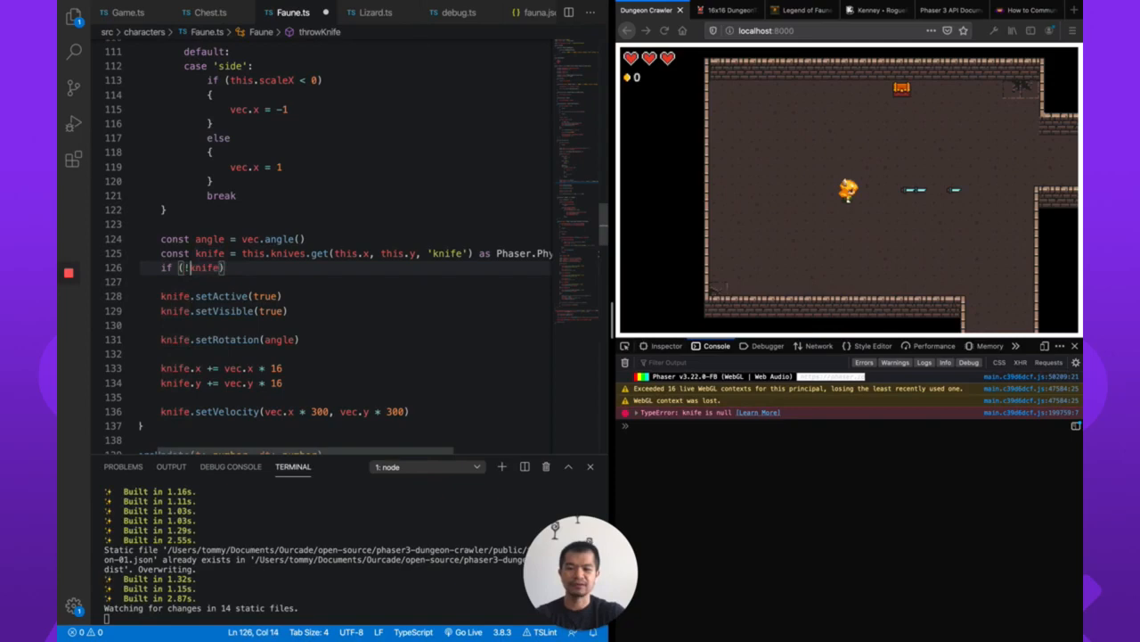
text(return)
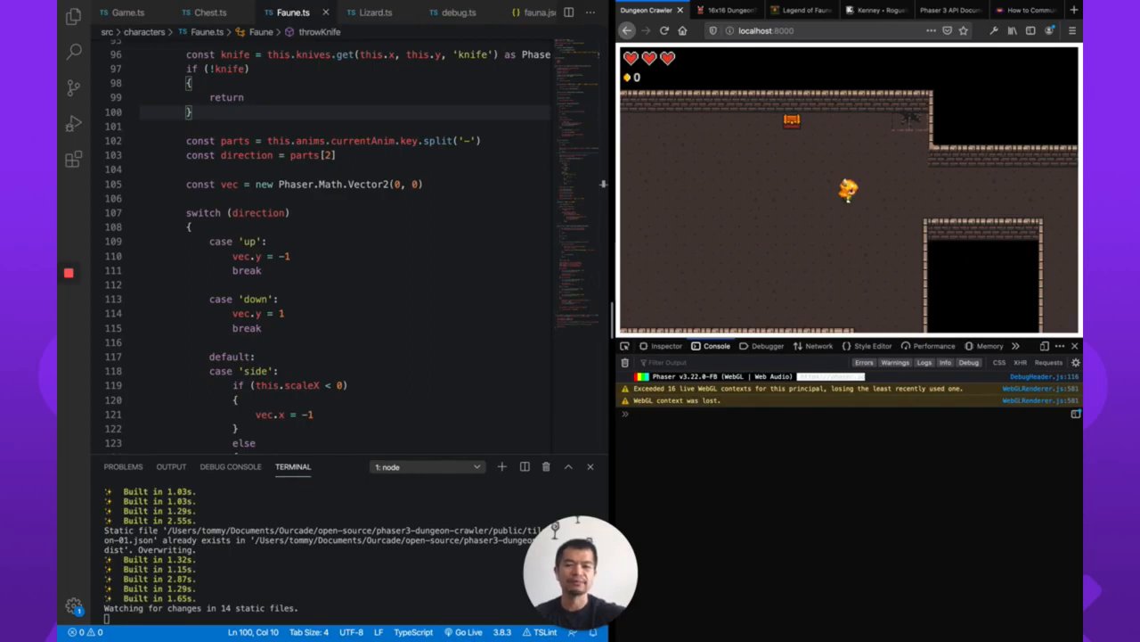
mouse_move(956, 201)
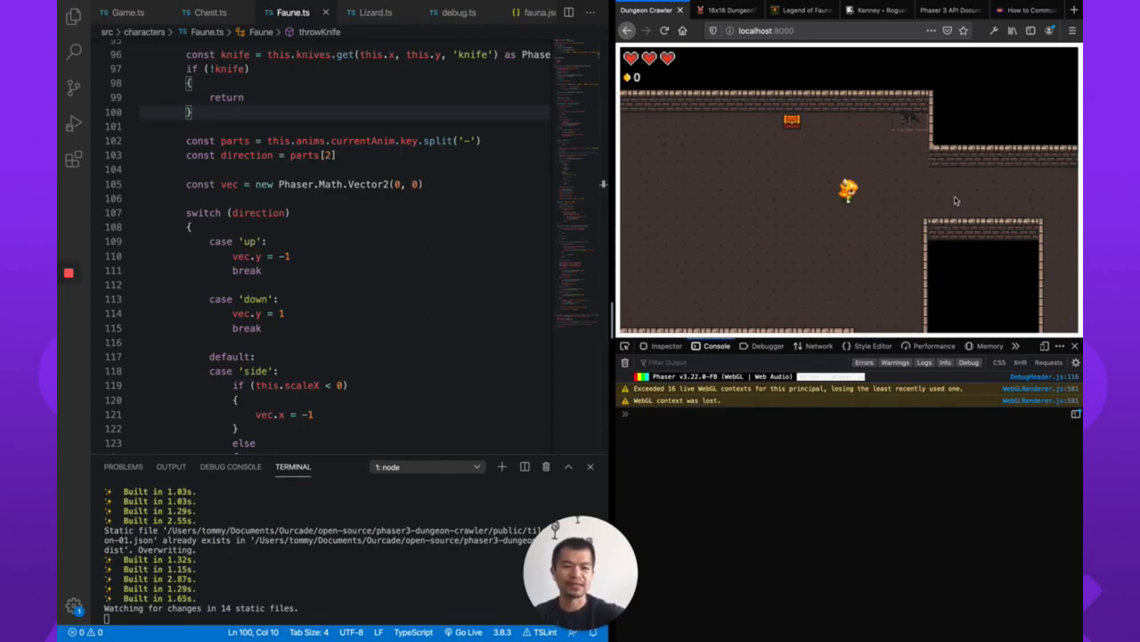